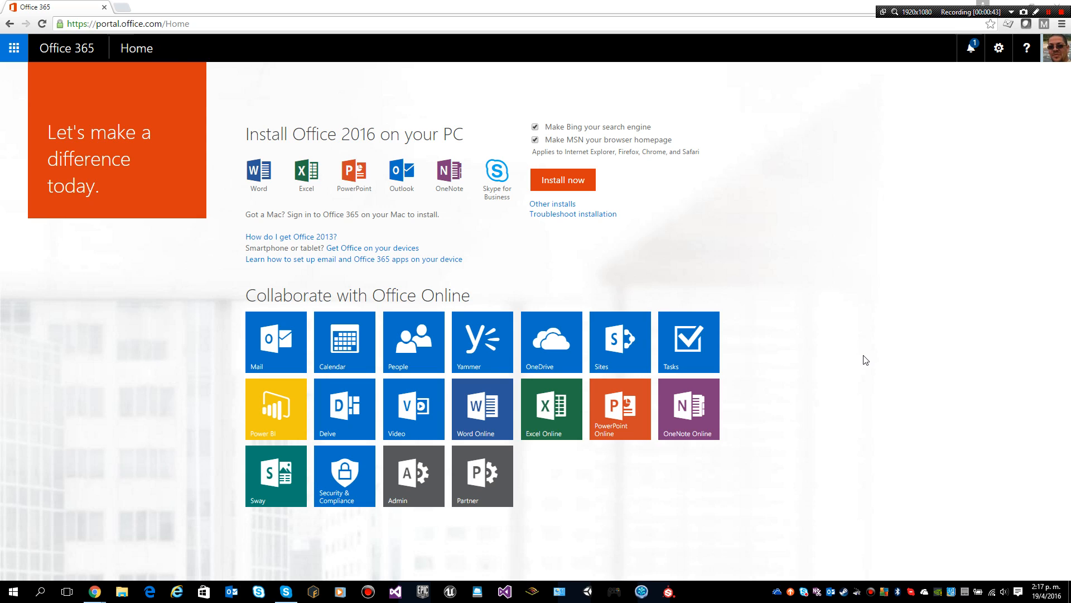
{"action": "mouse_move", "coordinate": [1005, 233]}
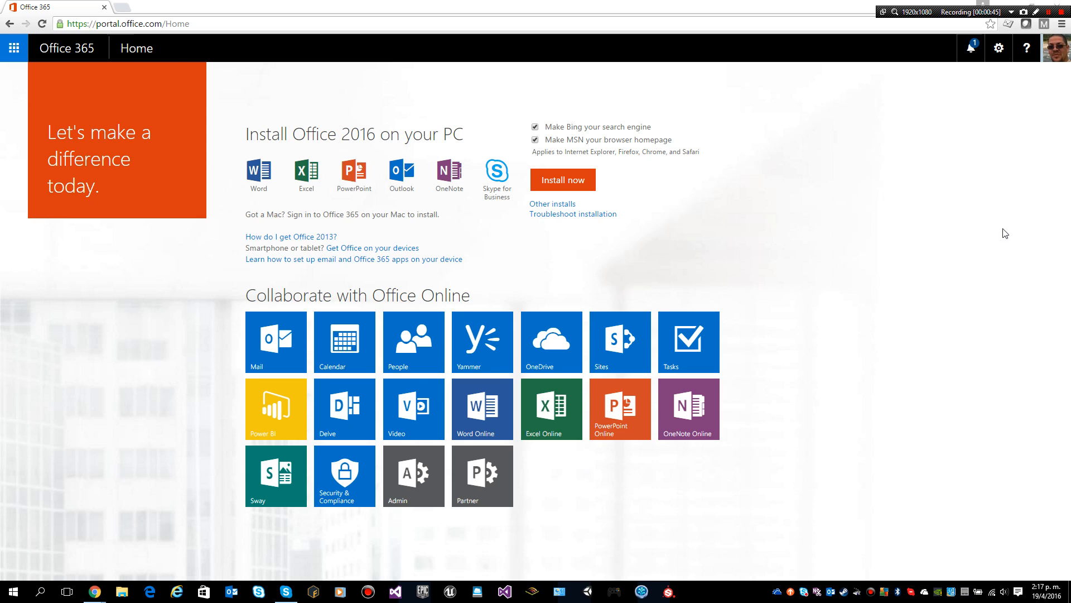
{"action": "mouse_move", "coordinate": [944, 316]}
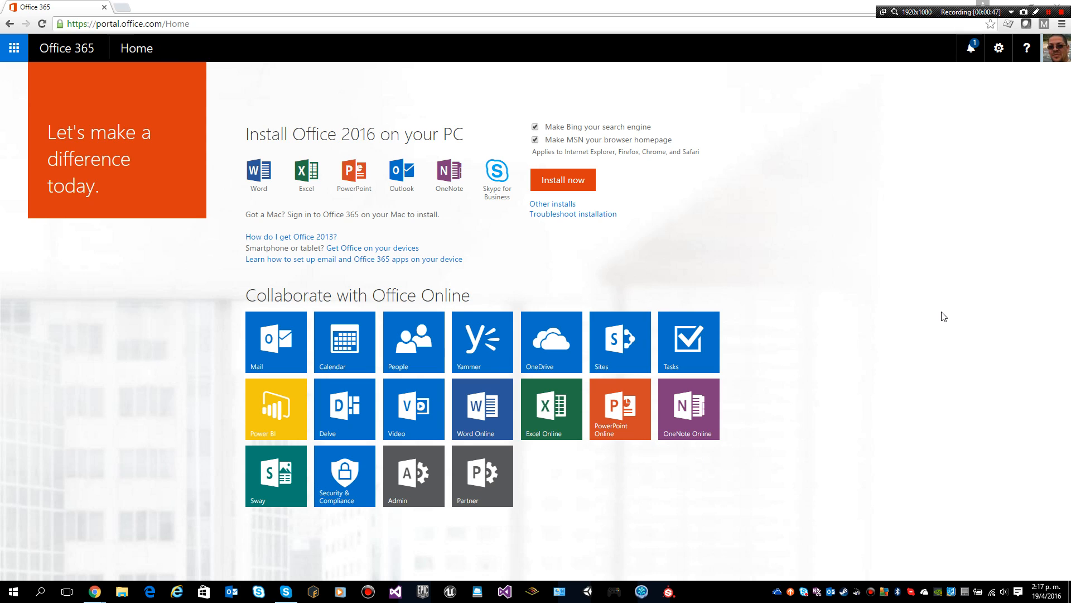
Open the Office 365 admin center from the Admin tile on the portal home page
{"action": "left_click", "coordinate": [413, 476]}
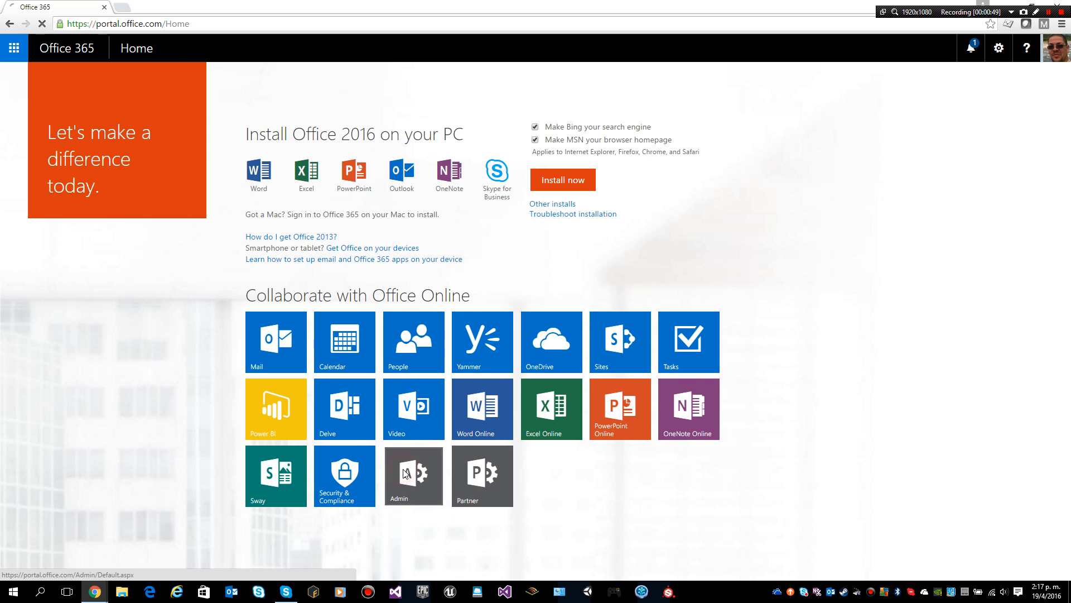
{"action": "left_click", "coordinate": [413, 475]}
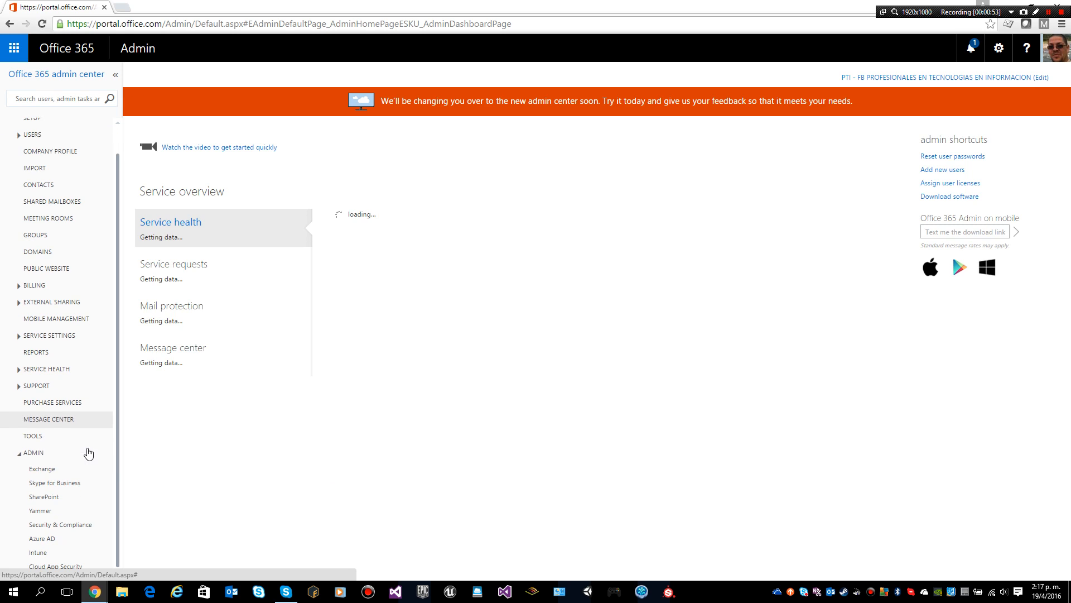
Go to the Exchange admin center and show its mail flow rules list
{"action": "left_click", "coordinate": [42, 468]}
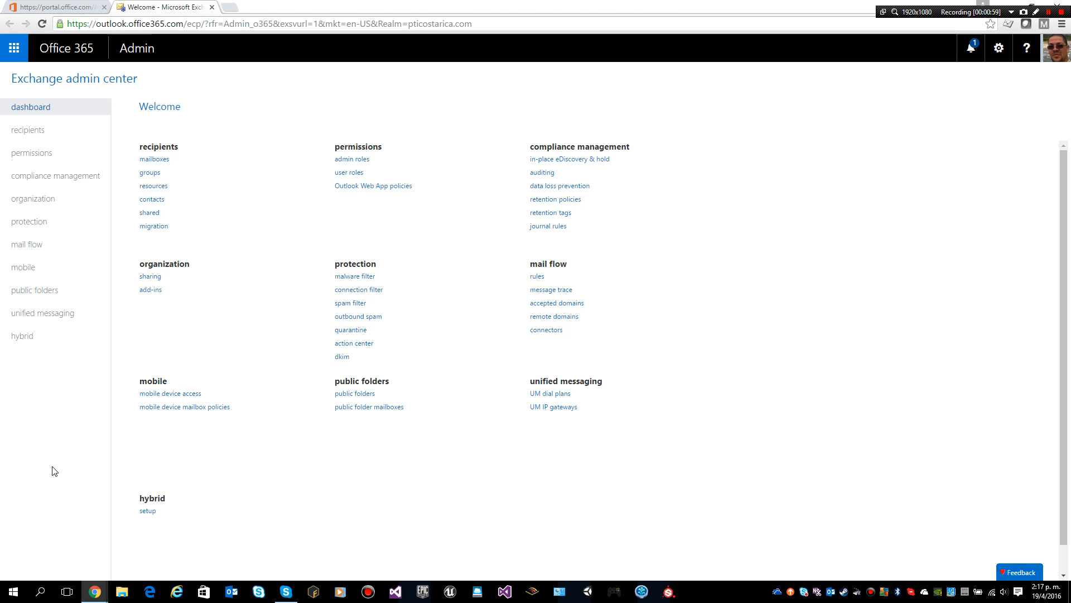
{"action": "mouse_move", "coordinate": [524, 280]}
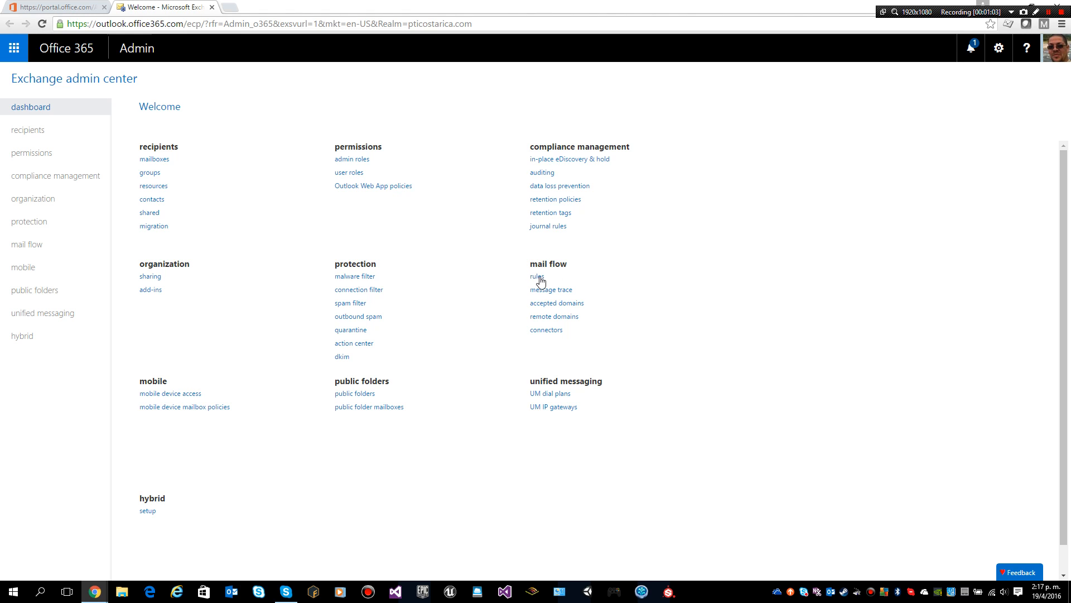
{"action": "left_click", "coordinate": [537, 276]}
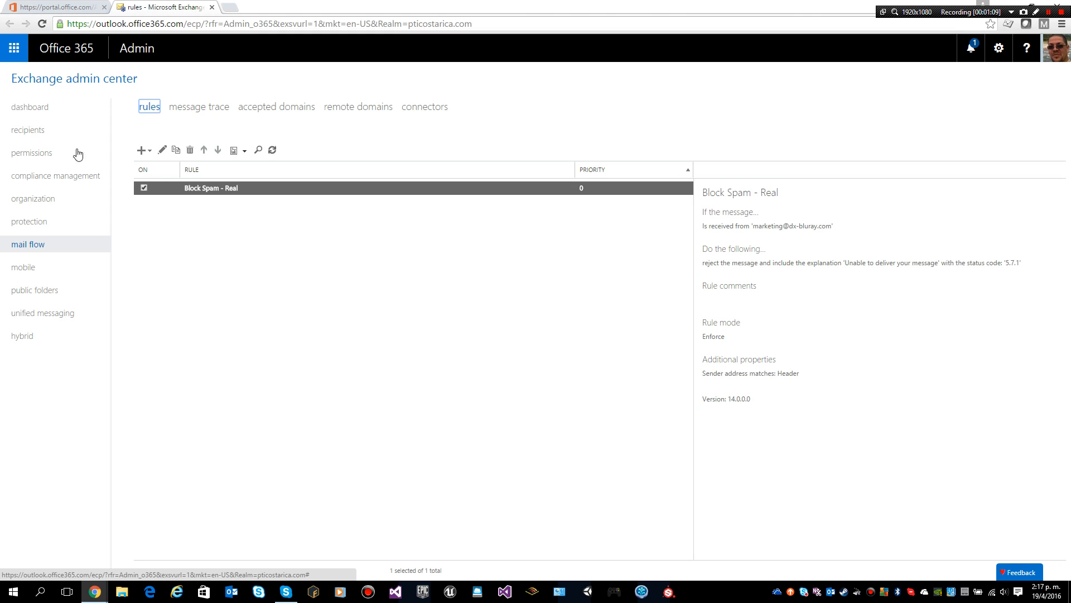
Create a new blank mail flow rule named 'Block Spam - Test' and list its condition choices
{"action": "left_click", "coordinate": [142, 150]}
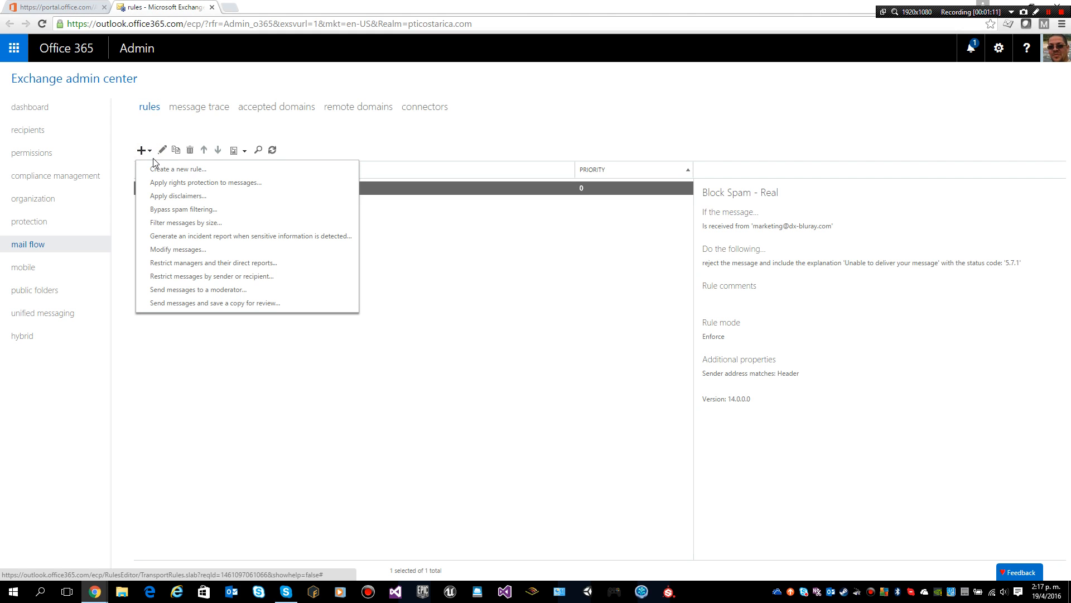
{"action": "mouse_move", "coordinate": [178, 169]}
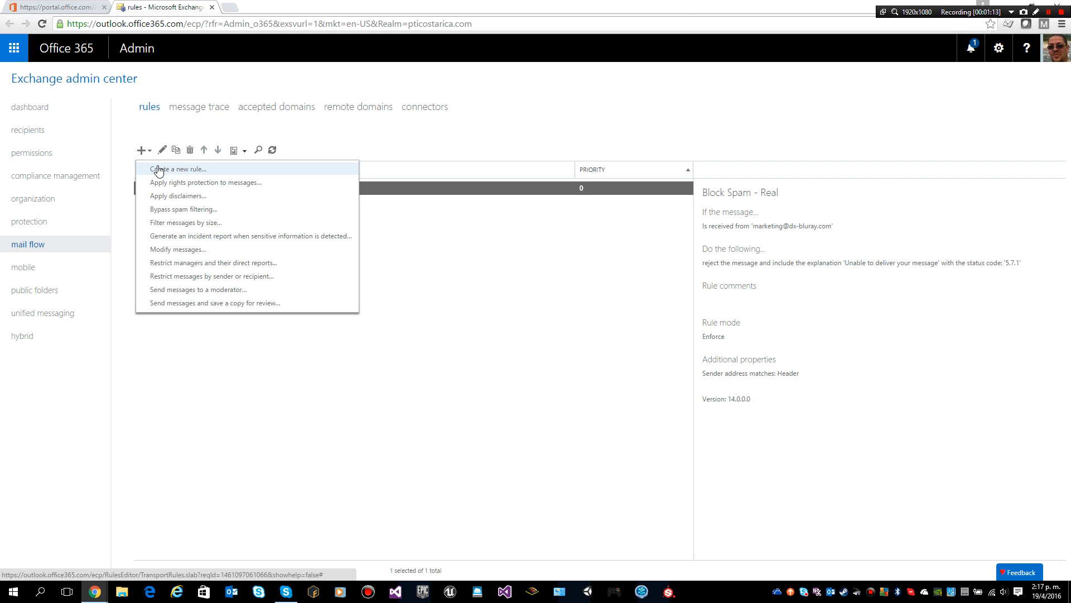
{"action": "left_click", "coordinate": [177, 169]}
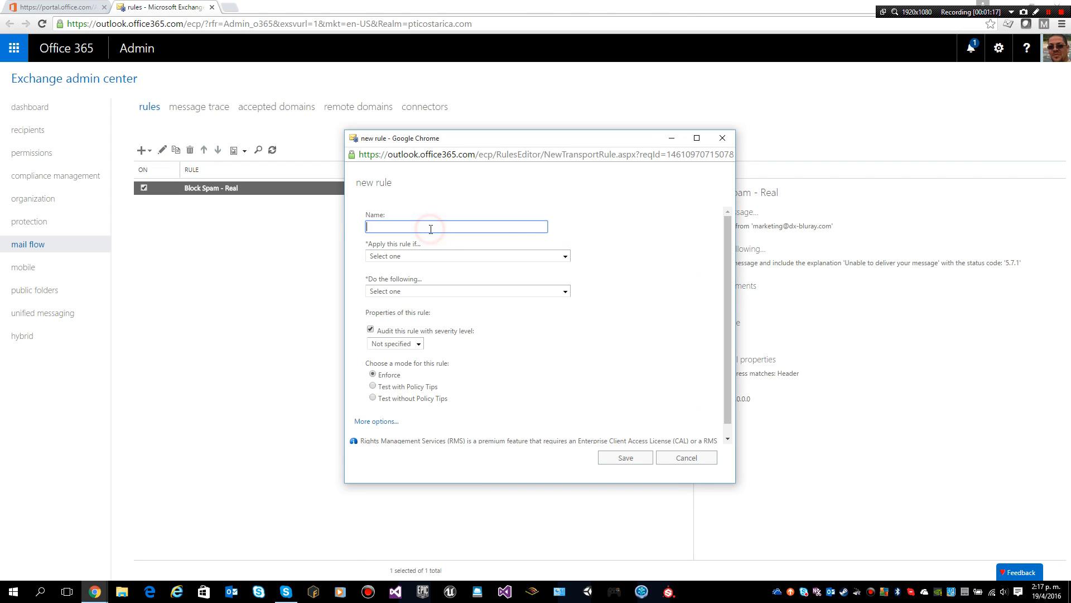
{"action": "type", "text": "Block Spam"}
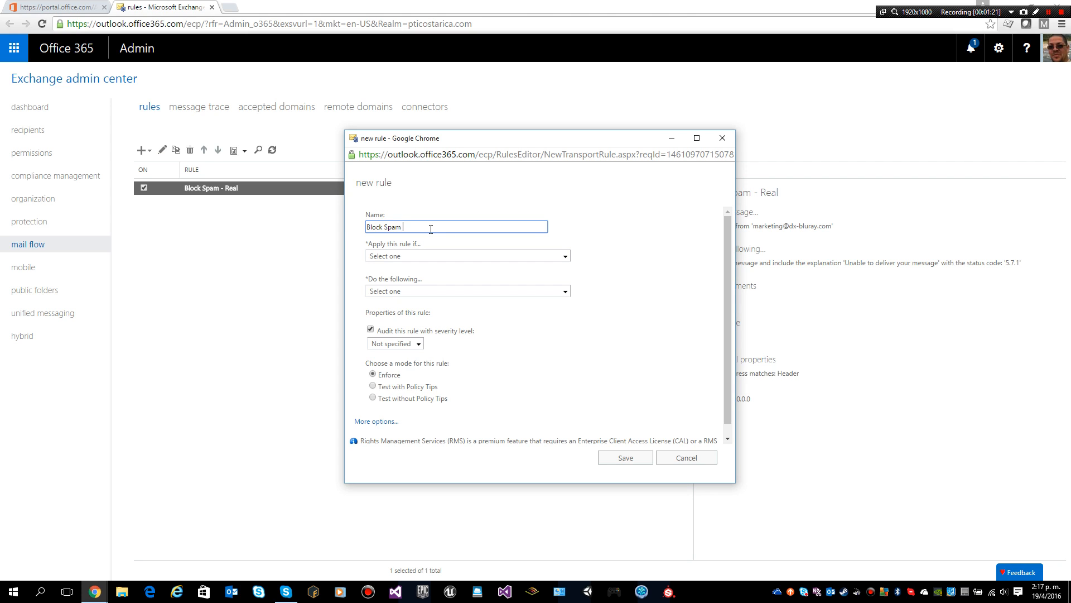
{"action": "type", "text": "-"}
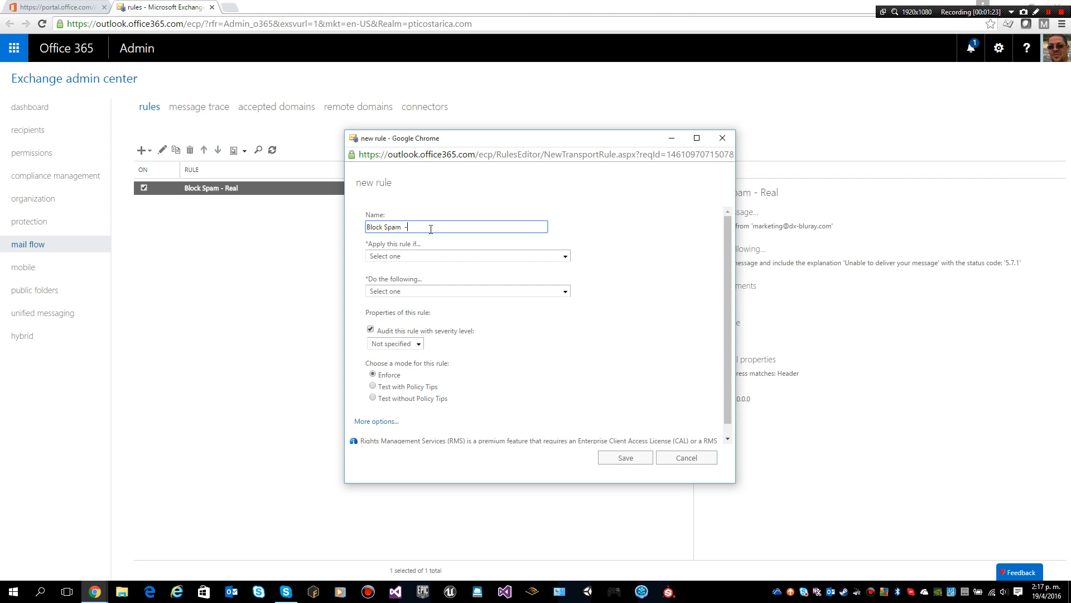
{"action": "type", "text": "Test"}
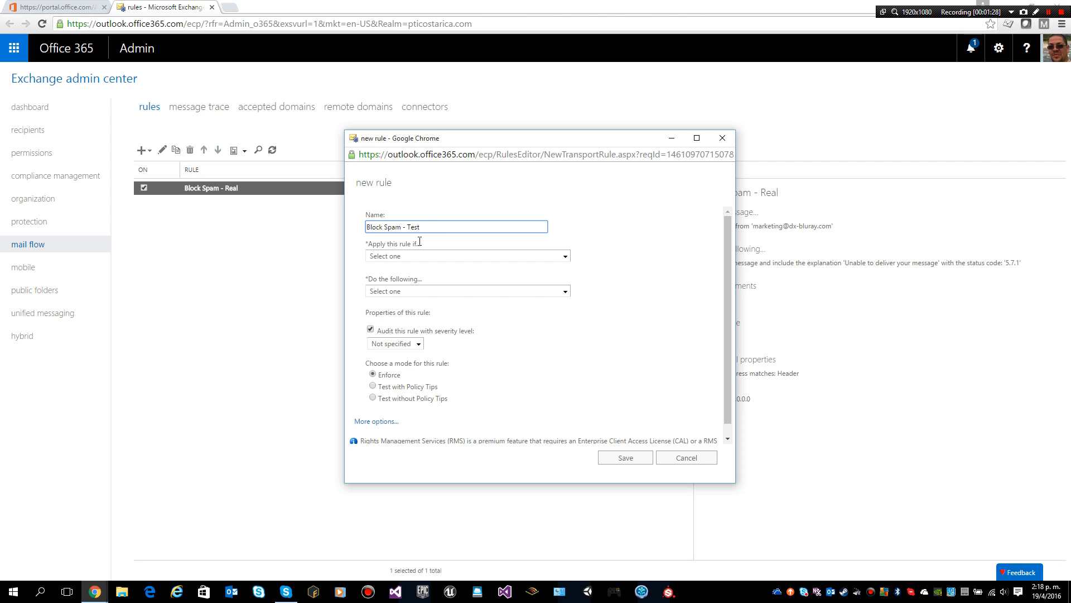
{"action": "left_click", "coordinate": [466, 256]}
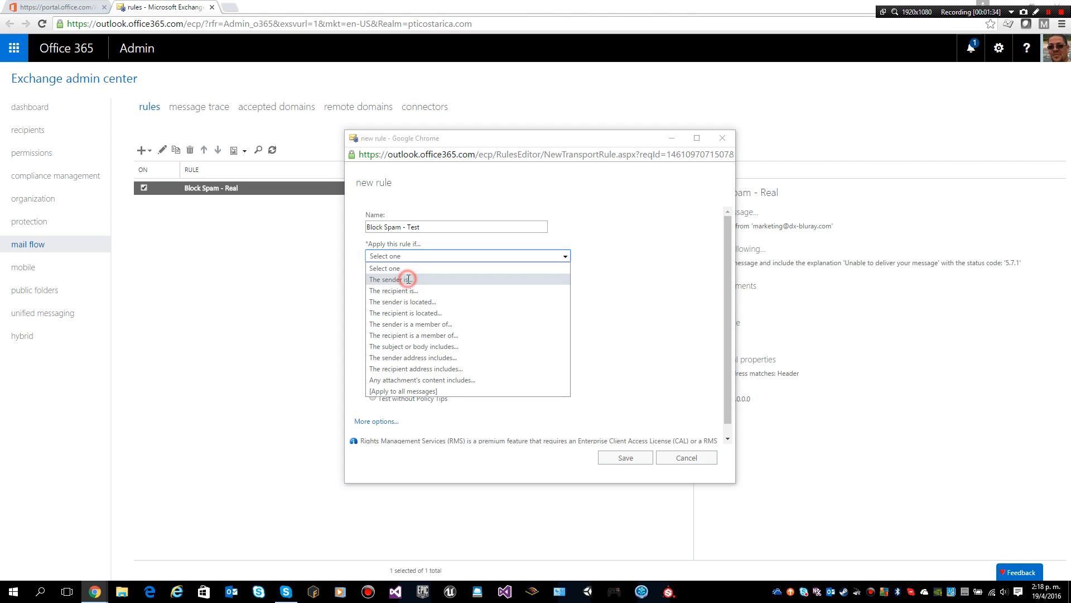
Set the condition 'The sender is...' to the external Hotmail address, validated with Check names
{"action": "left_click", "coordinate": [393, 279]}
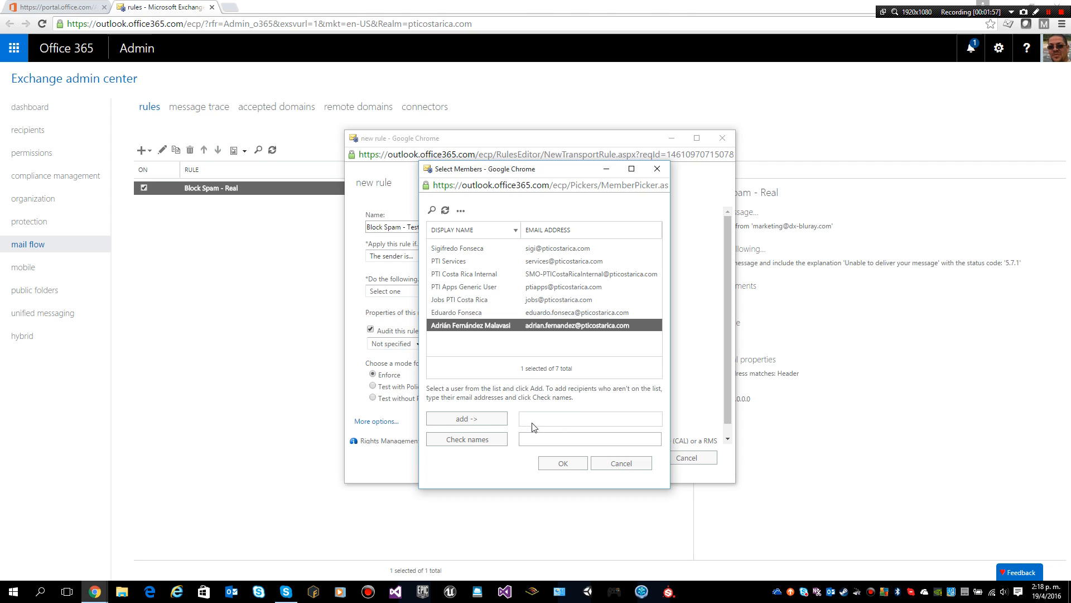
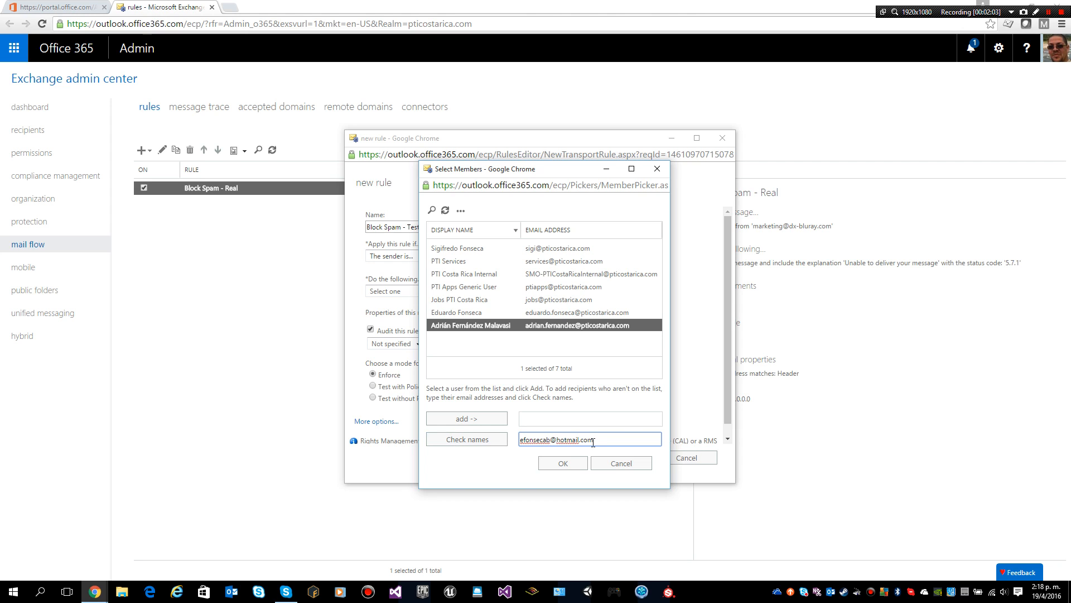
{"action": "left_click", "coordinate": [466, 439]}
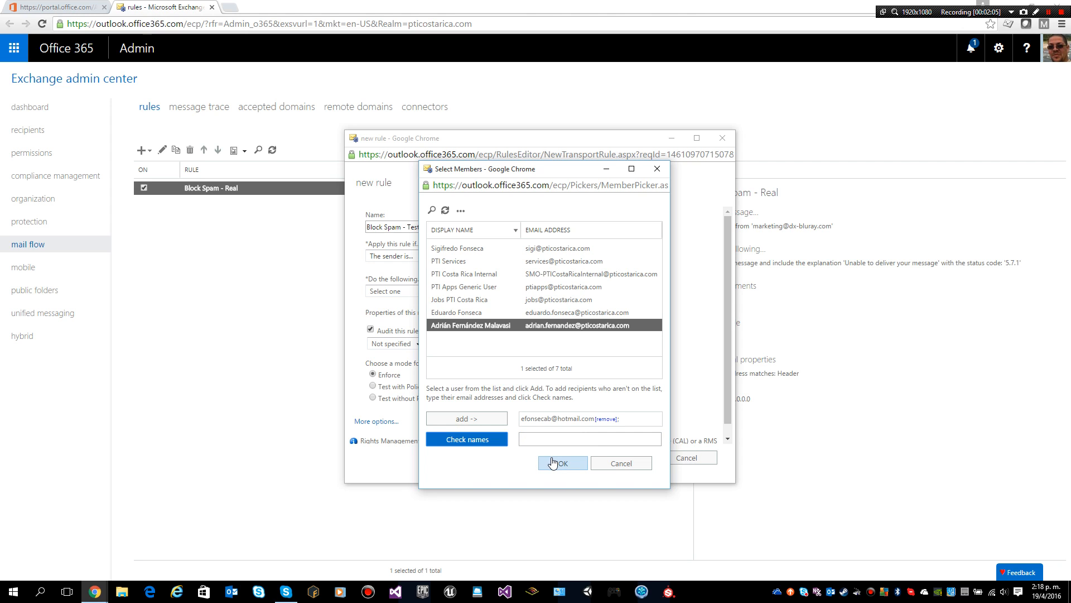
{"action": "left_click", "coordinate": [562, 463]}
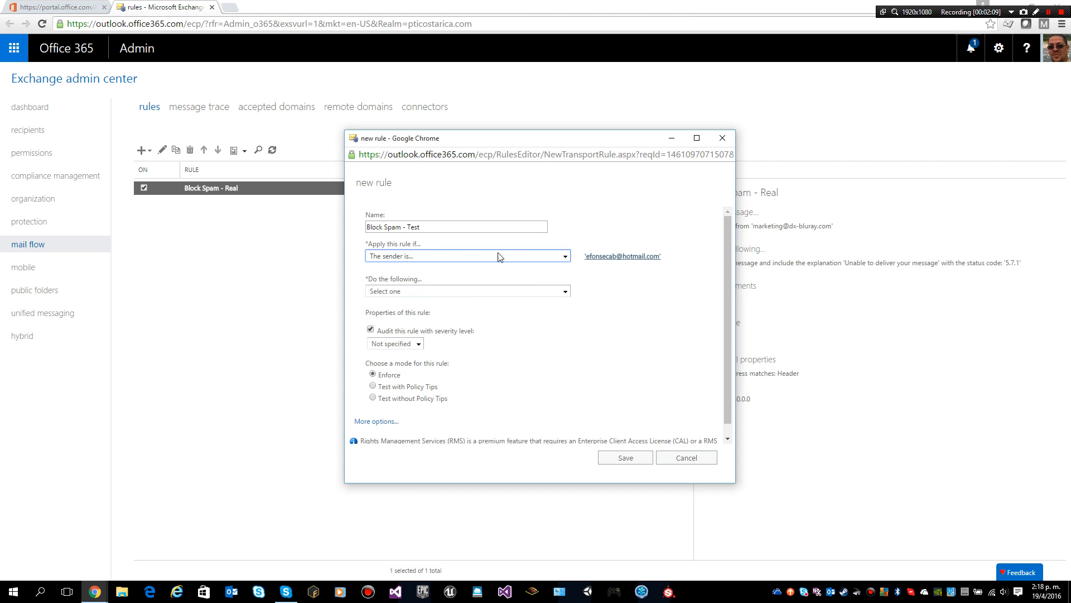
{"action": "mouse_move", "coordinate": [512, 247]}
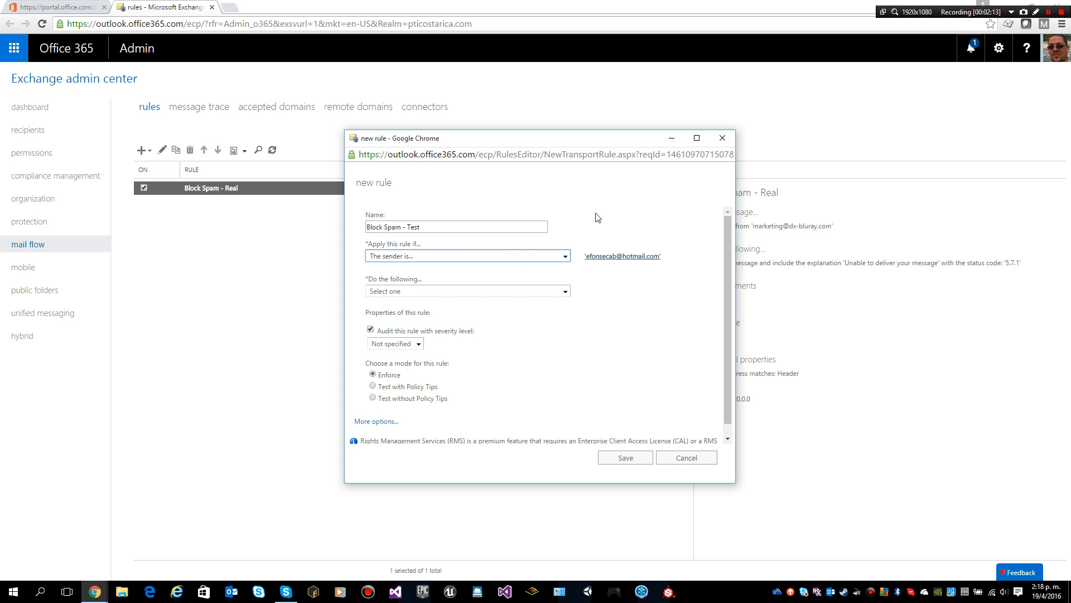
{"action": "mouse_move", "coordinate": [432, 269]}
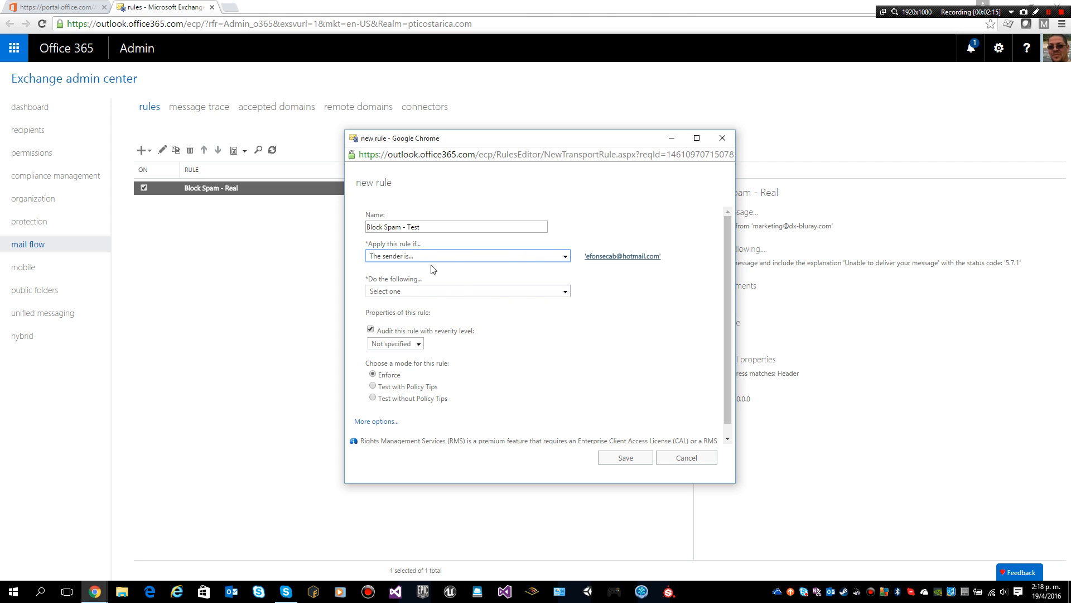
{"action": "mouse_move", "coordinate": [632, 265]}
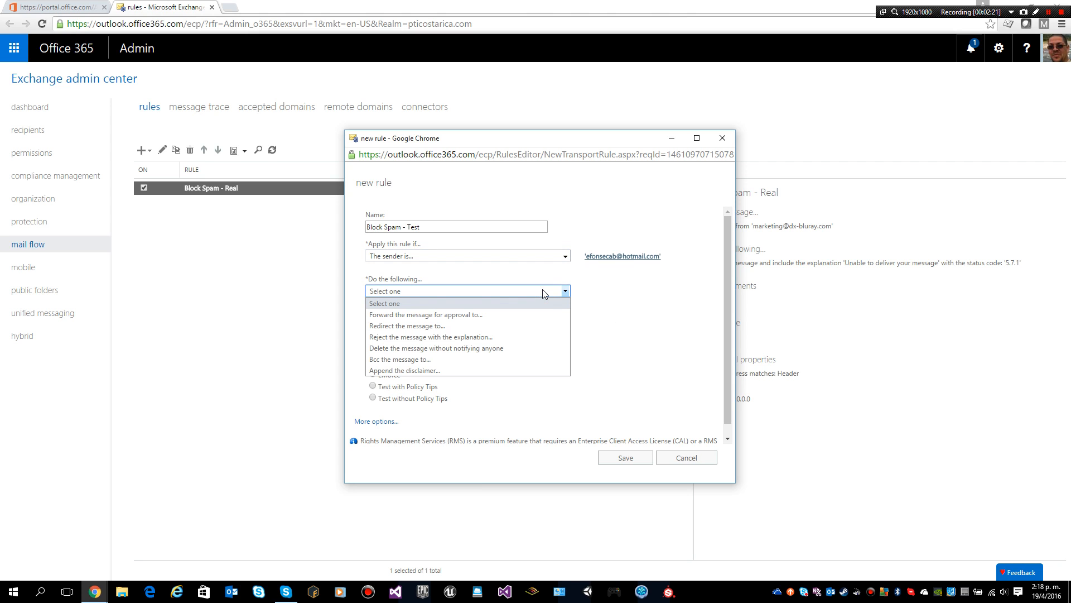
{"action": "mouse_move", "coordinate": [542, 298]}
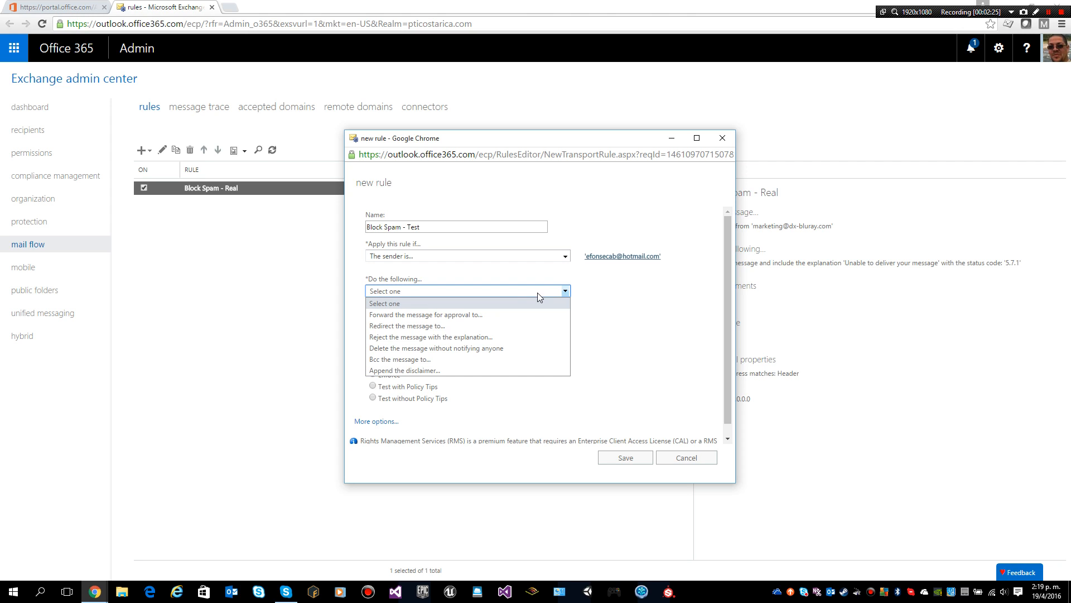
{"action": "mouse_move", "coordinate": [454, 314]}
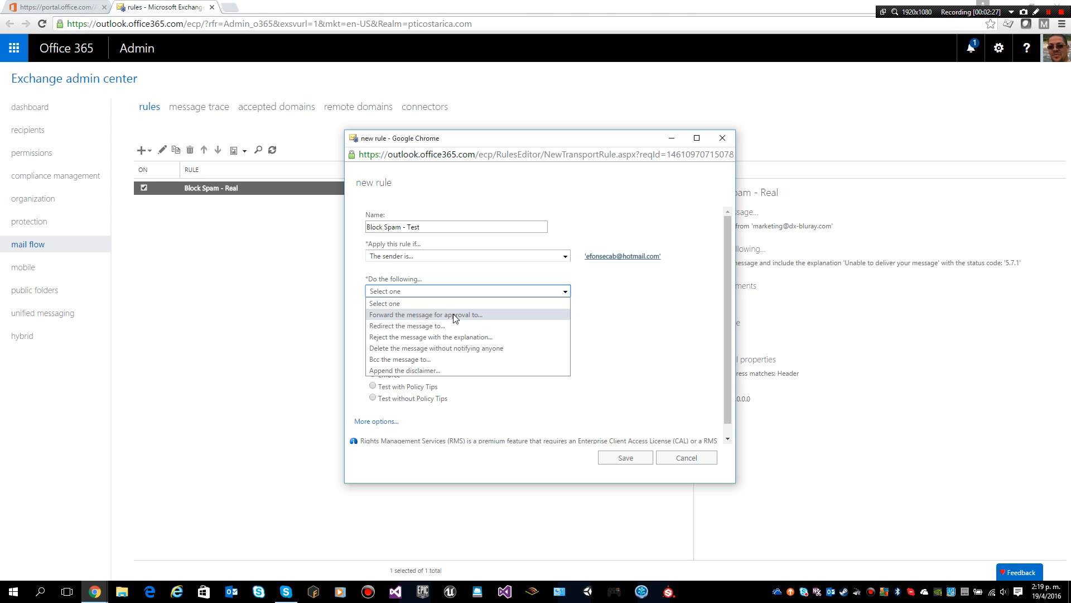
{"action": "mouse_move", "coordinate": [425, 326]}
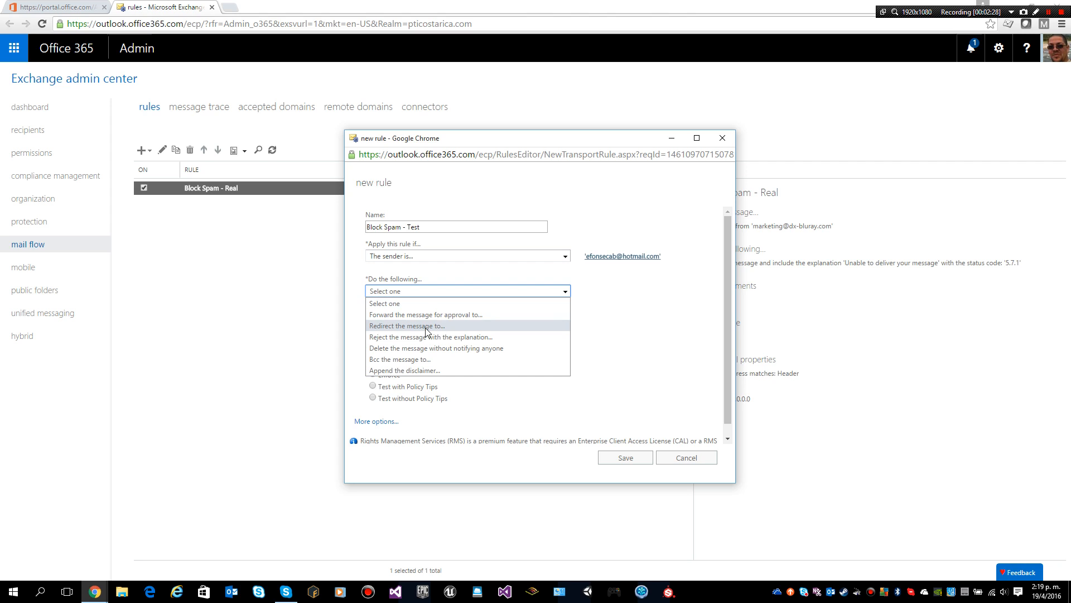
{"action": "mouse_move", "coordinate": [399, 337]}
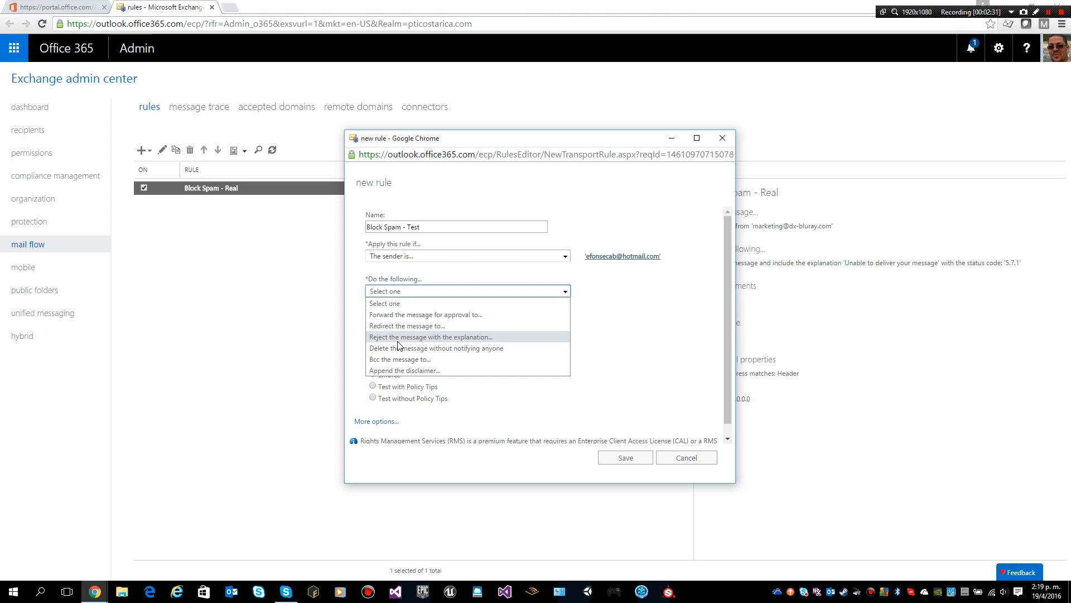
{"action": "mouse_move", "coordinate": [436, 348]}
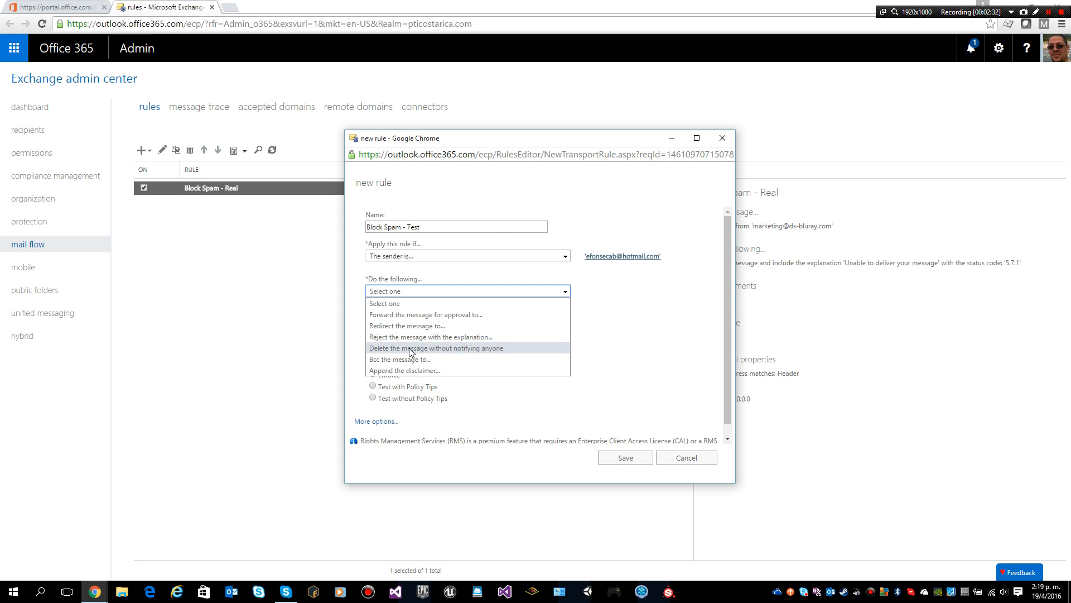
{"action": "mouse_move", "coordinate": [410, 359]}
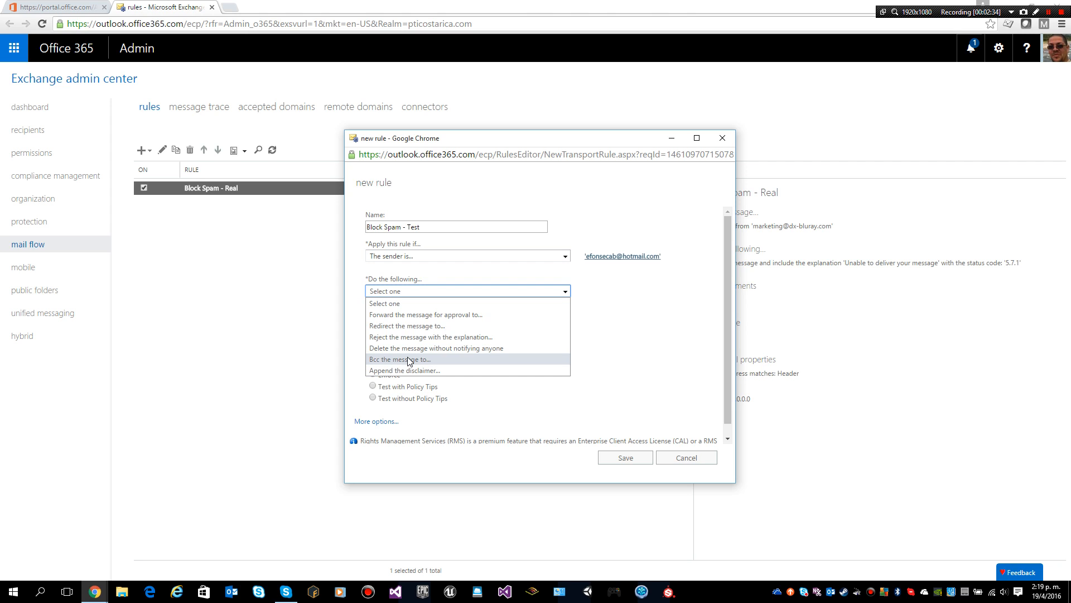
Set the action to reject the message with the explanation 'Rejecting for Testing'
{"action": "left_click", "coordinate": [430, 337]}
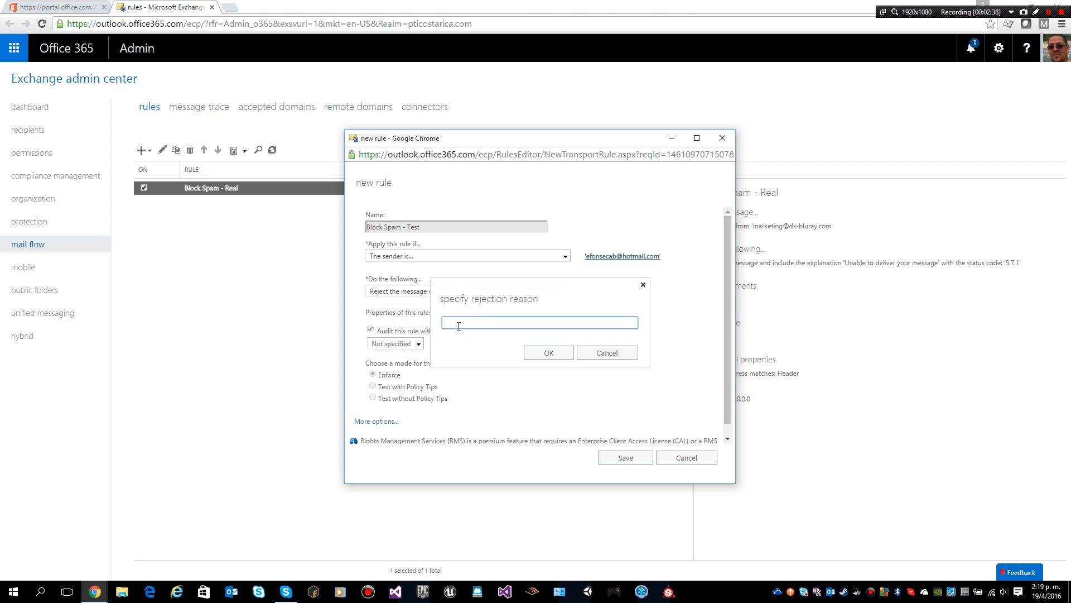
{"action": "type", "text": "Rejecting for Testing"}
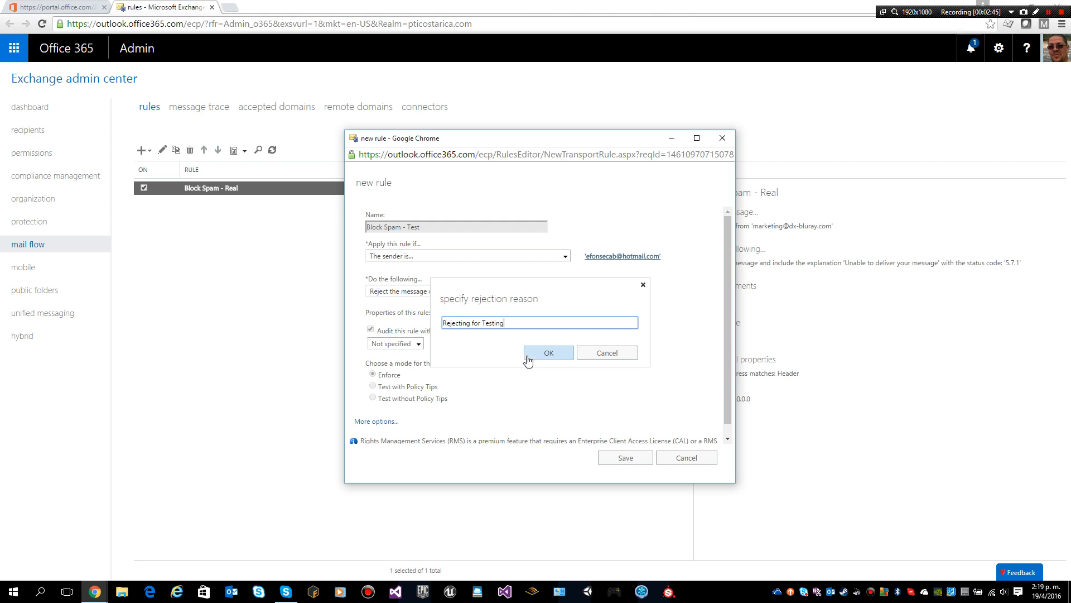
{"action": "left_click", "coordinate": [548, 353]}
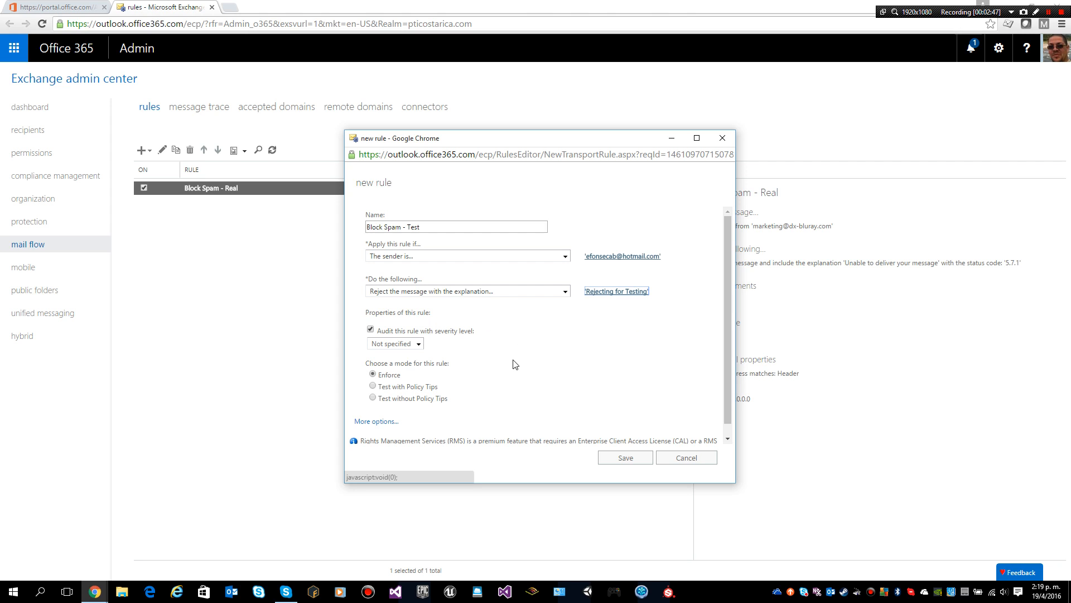
Reveal the rule's More options, including activation dates, processing and sender matching settings
{"action": "left_click", "coordinate": [395, 343]}
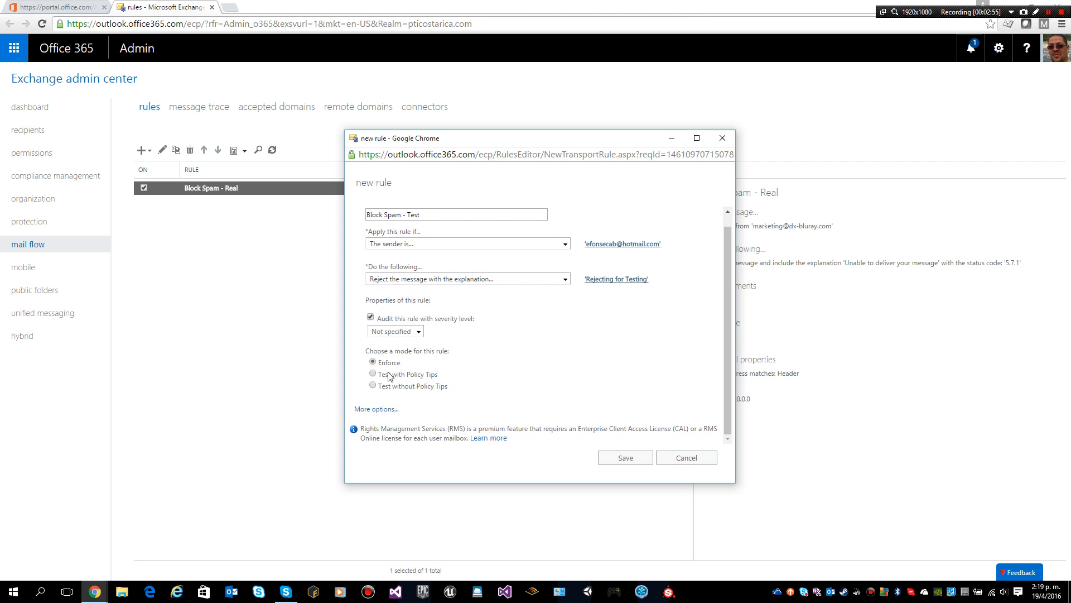
{"action": "mouse_move", "coordinate": [393, 371]}
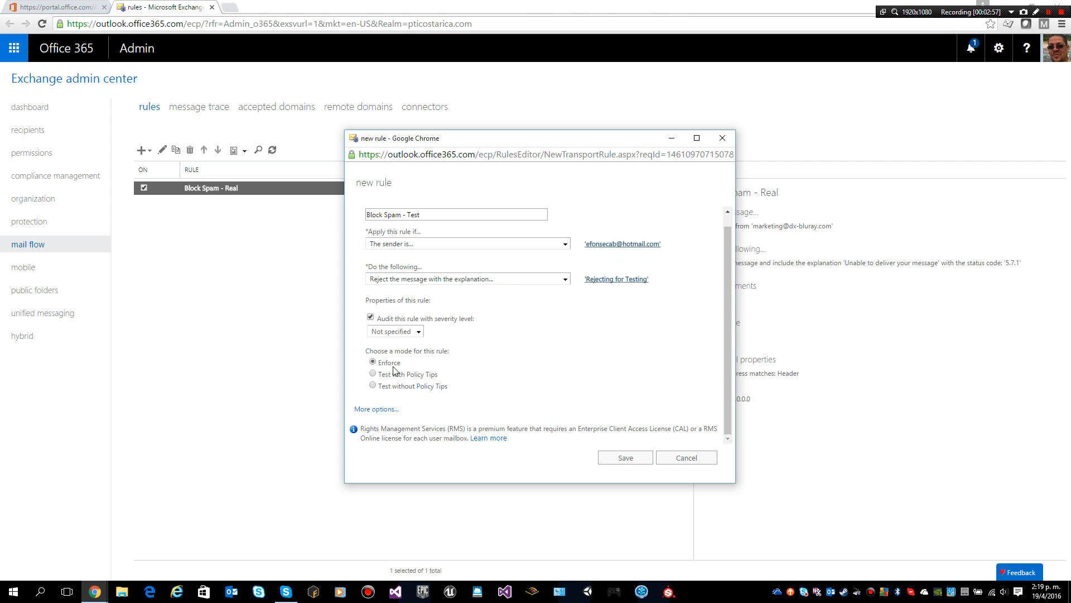
{"action": "mouse_move", "coordinate": [411, 381]}
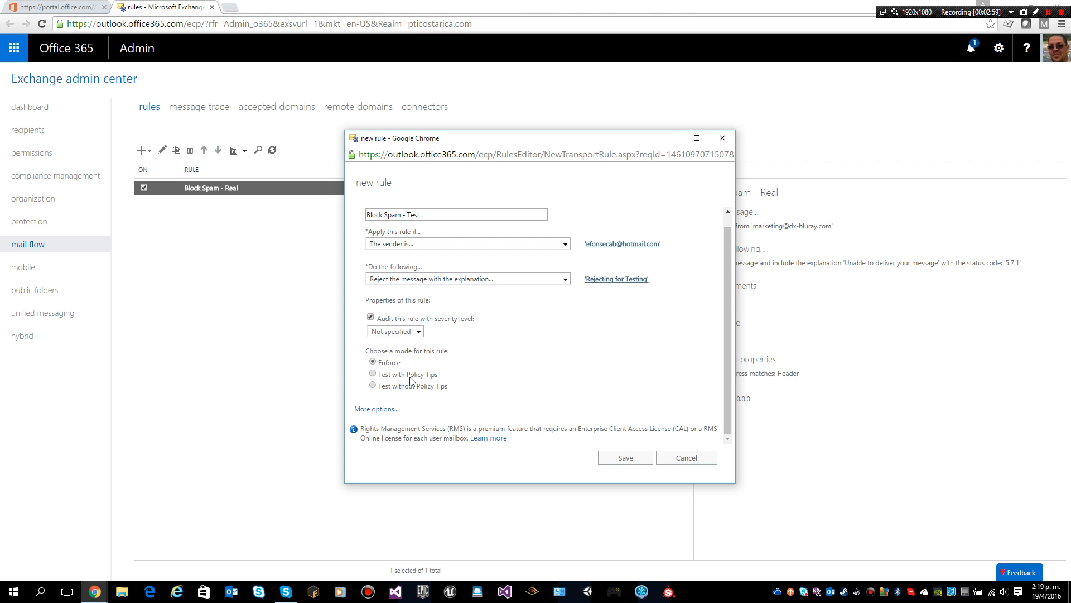
{"action": "mouse_move", "coordinate": [426, 408]}
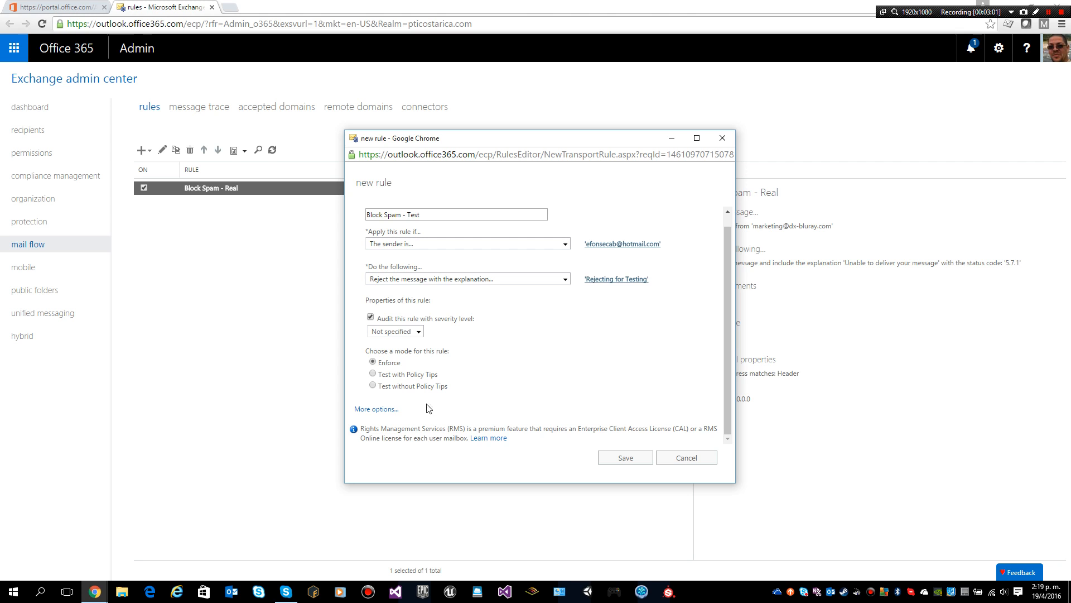
{"action": "left_click", "coordinate": [375, 409]}
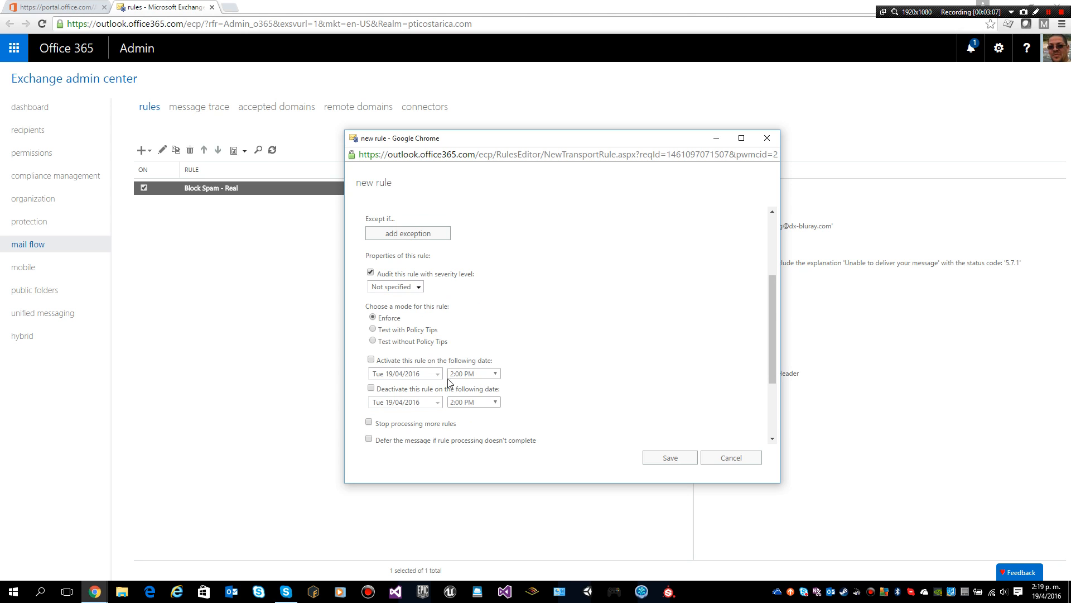
{"action": "mouse_move", "coordinate": [460, 356]}
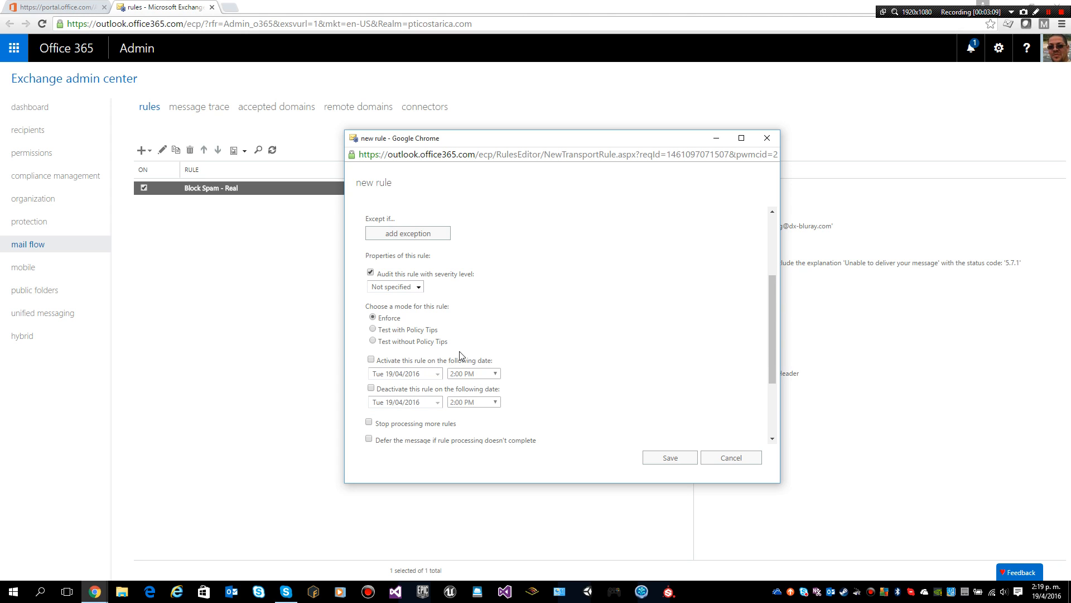
{"action": "scroll", "scroll_direction": "down", "scroll_amount": 3}
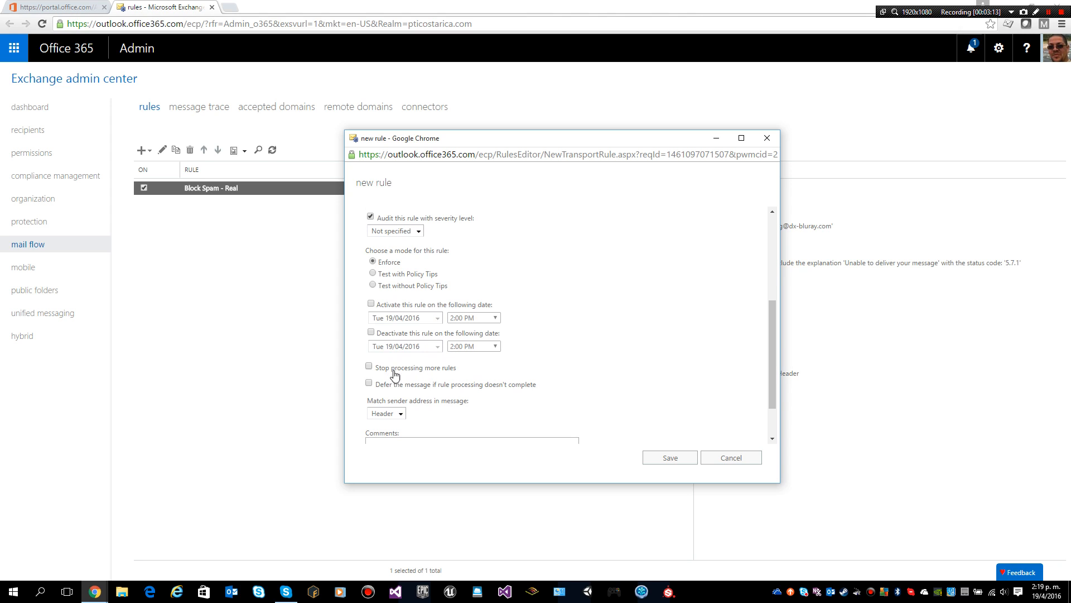
{"action": "mouse_move", "coordinate": [382, 373]}
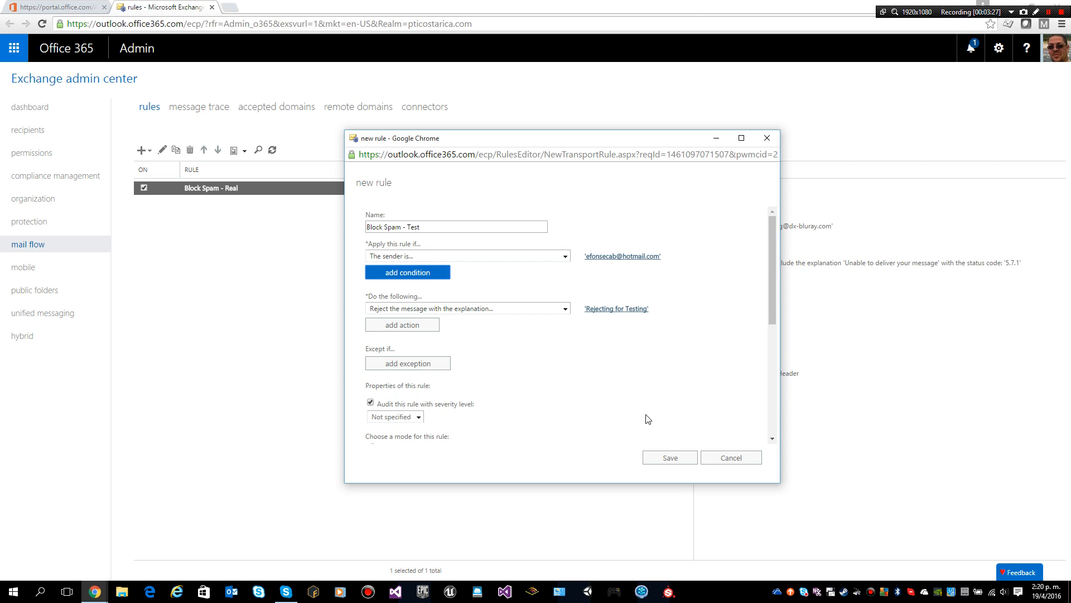
Save the 'Block Spam - Test' rule and switch to the Outlook.com inbox
{"action": "left_click", "coordinate": [669, 457]}
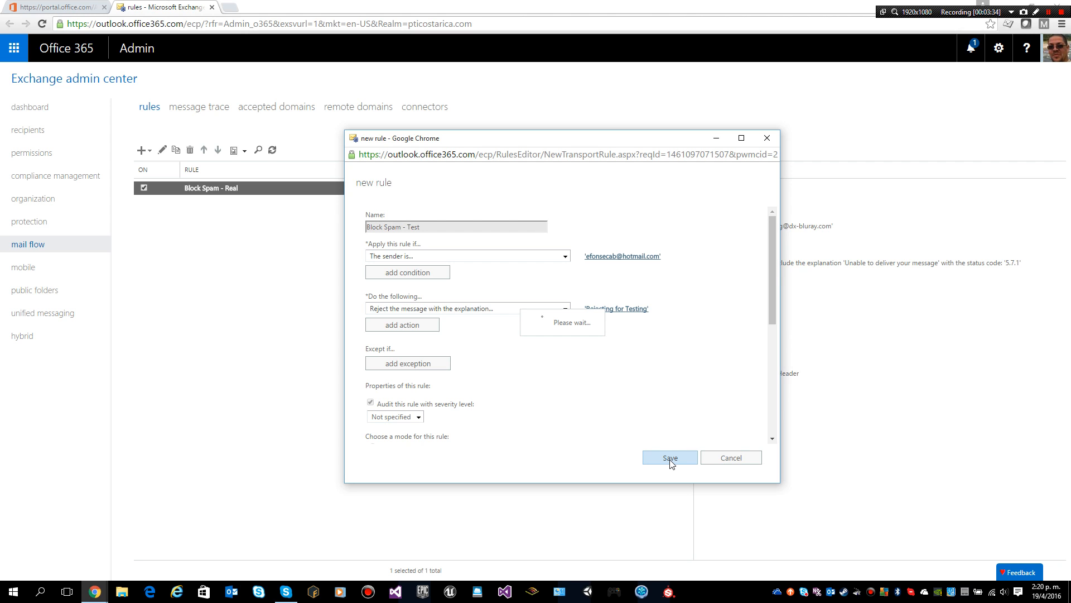
{"action": "left_click", "coordinate": [669, 457]}
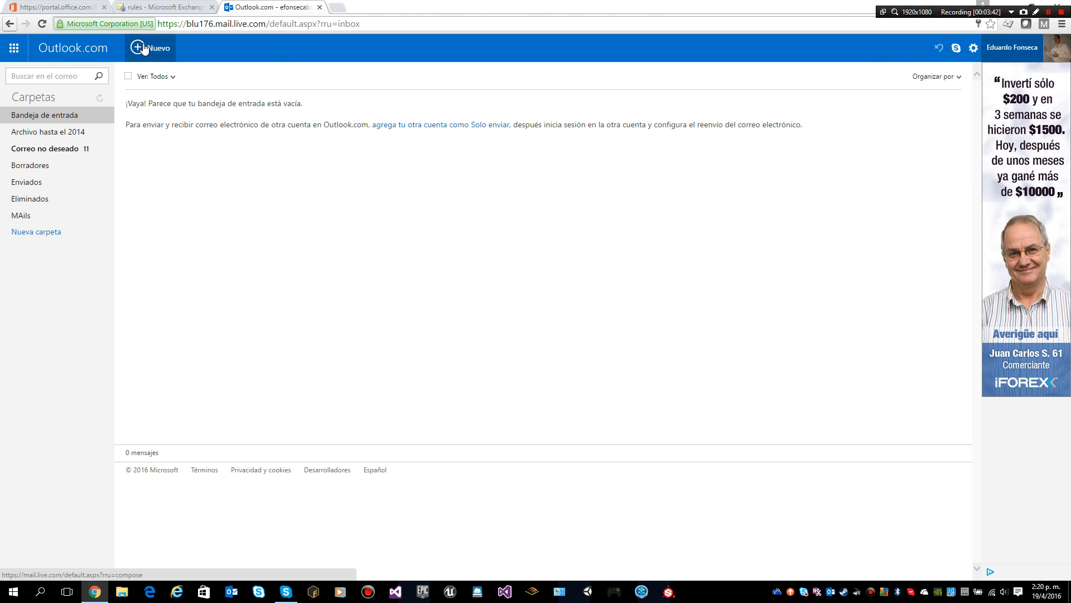
Send a new email to the pticostarica.com address with subject 'Testing rule' and return to the inbox
{"action": "left_click", "coordinate": [150, 48]}
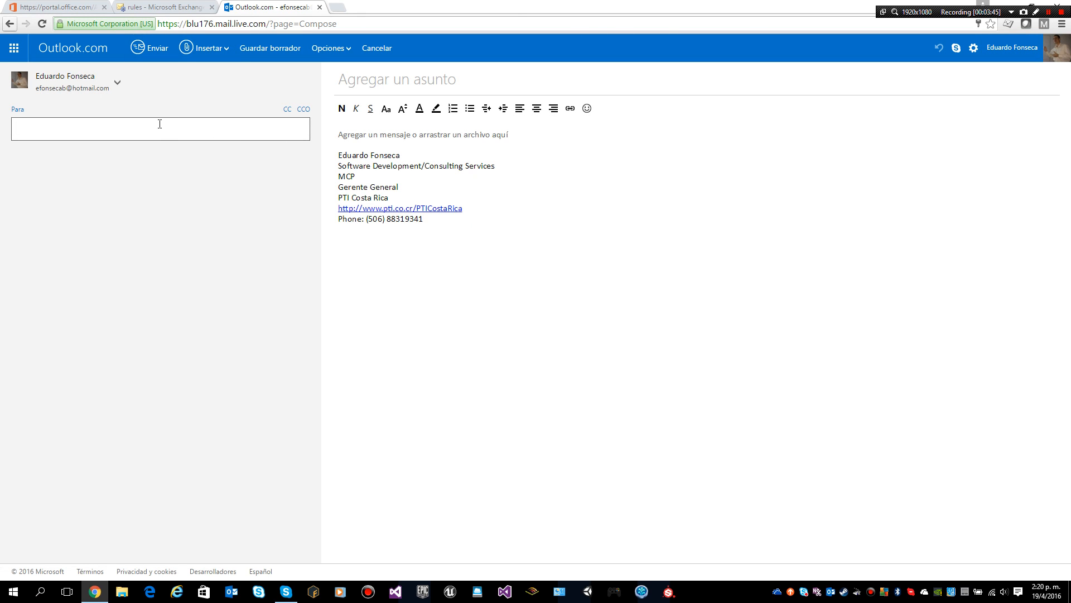
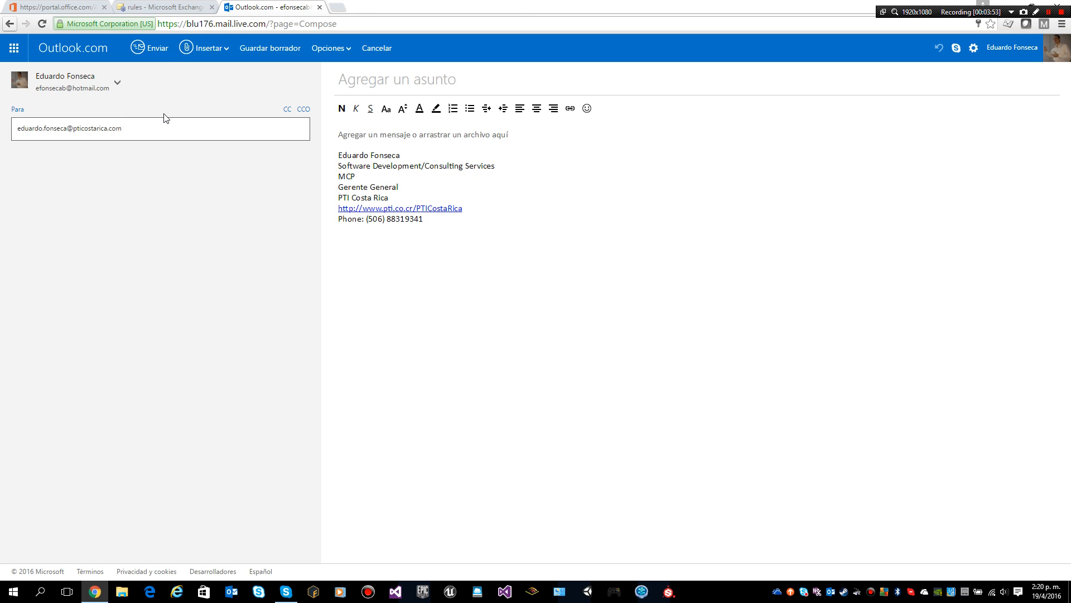
{"action": "left_click", "coordinate": [417, 79]}
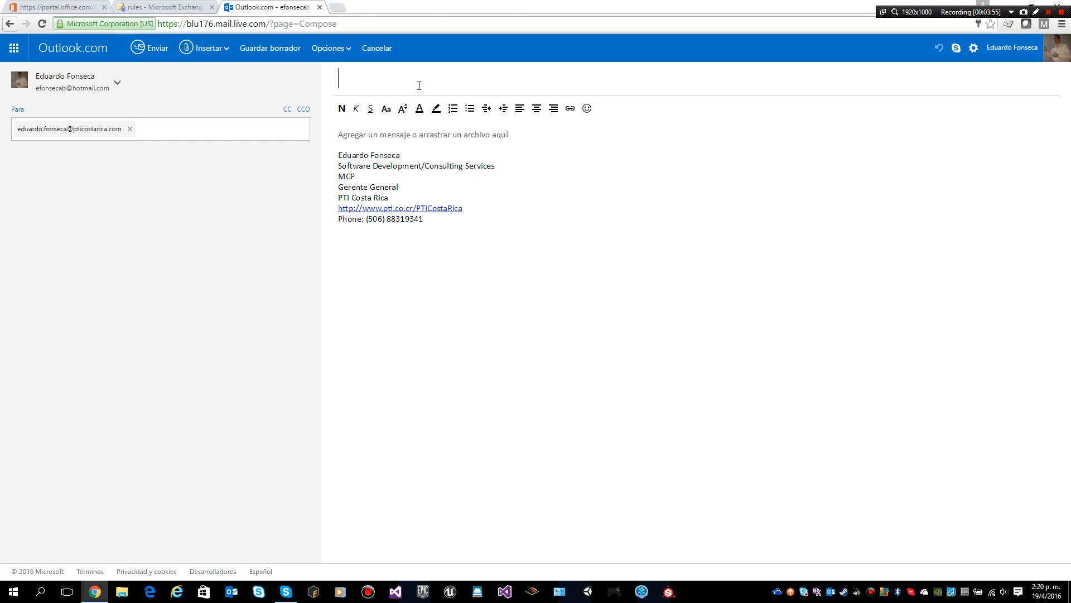
{"action": "type", "text": "Testing bl"}
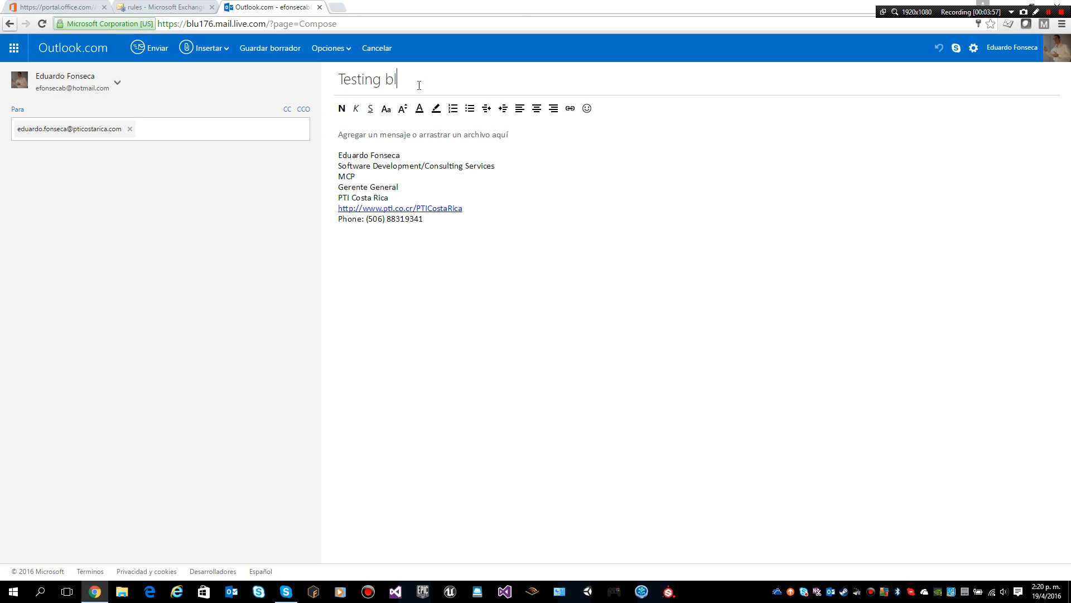
{"action": "type", "text": "od"}
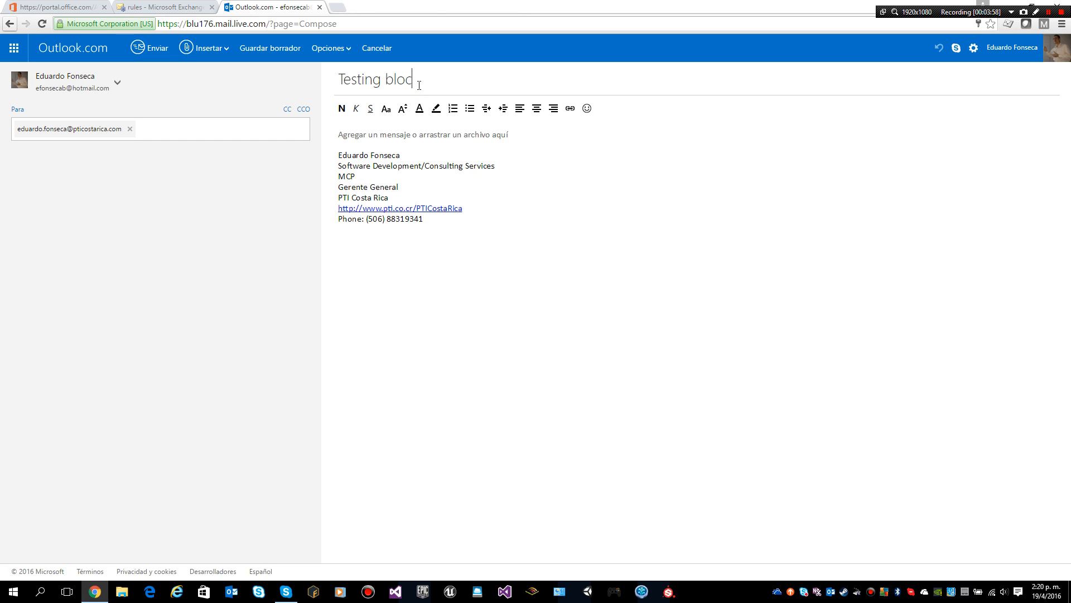
{"action": "type", "text": "Testing rule"}
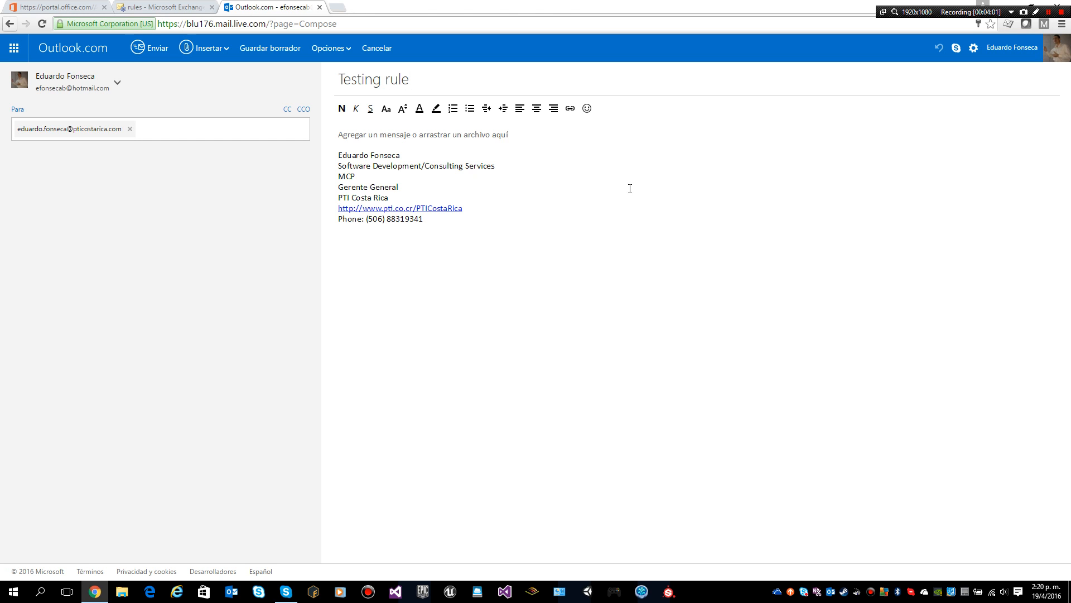
{"action": "left_click", "coordinate": [152, 48]}
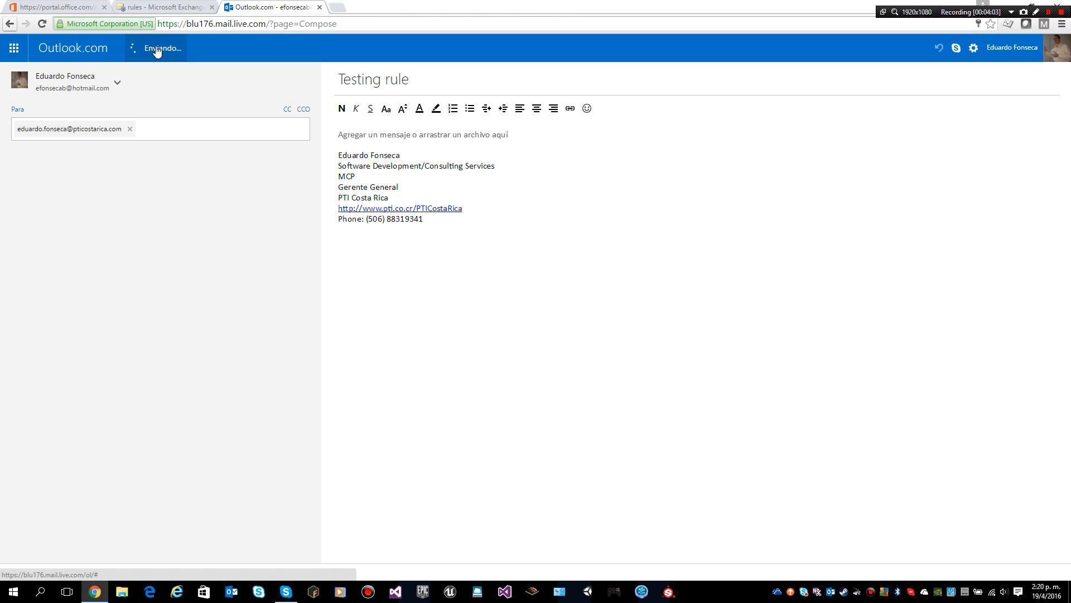
{"action": "left_click", "coordinate": [155, 48]}
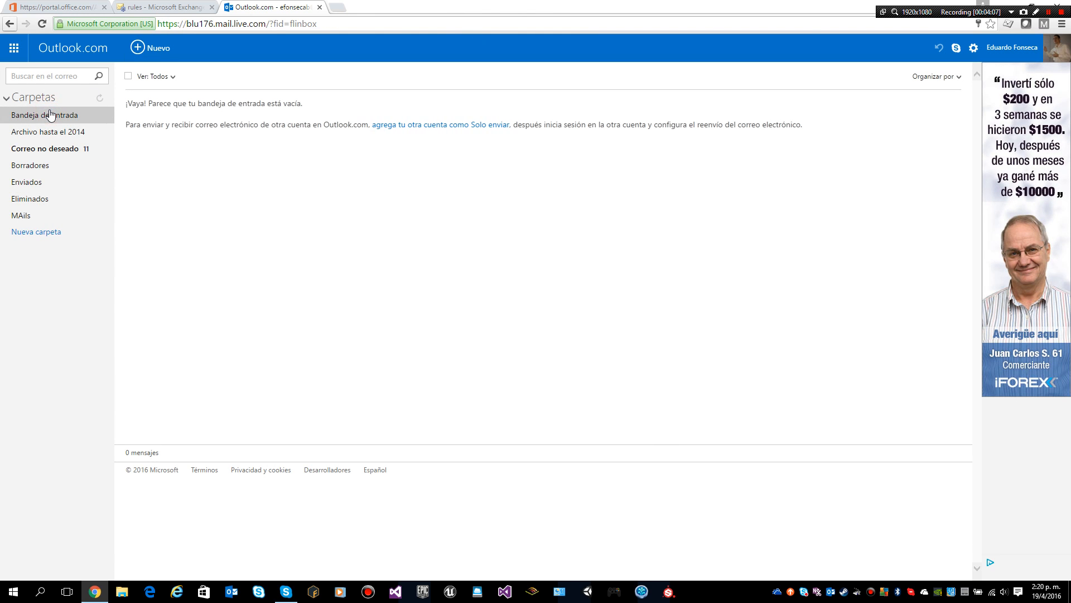
Refresh the inbox and open the 'Undeliverable: Testing rule' bounce from postmaster
{"action": "left_click", "coordinate": [50, 114]}
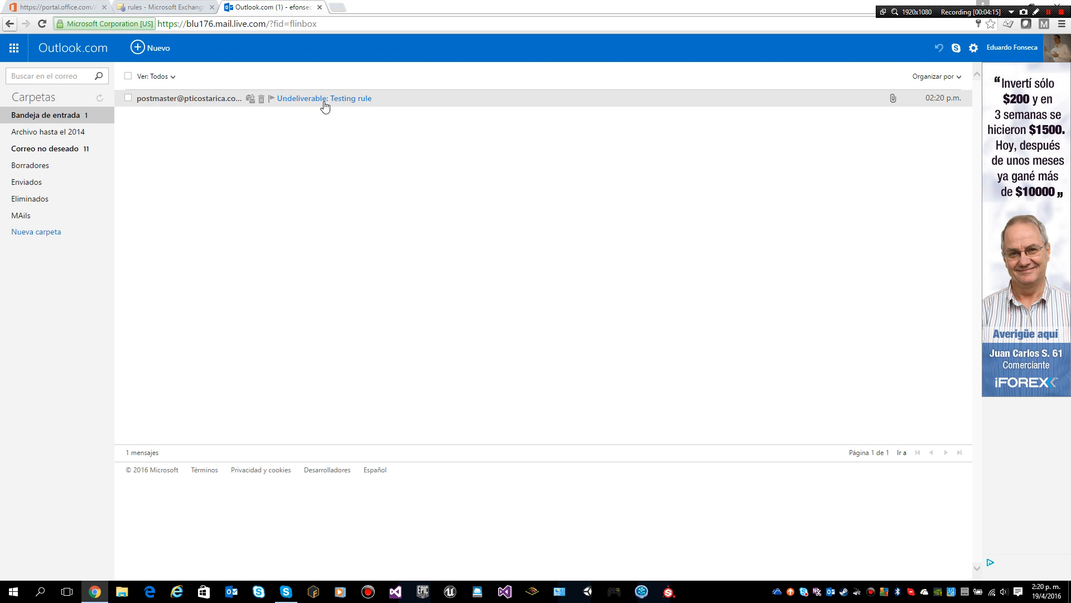
{"action": "left_click", "coordinate": [324, 98]}
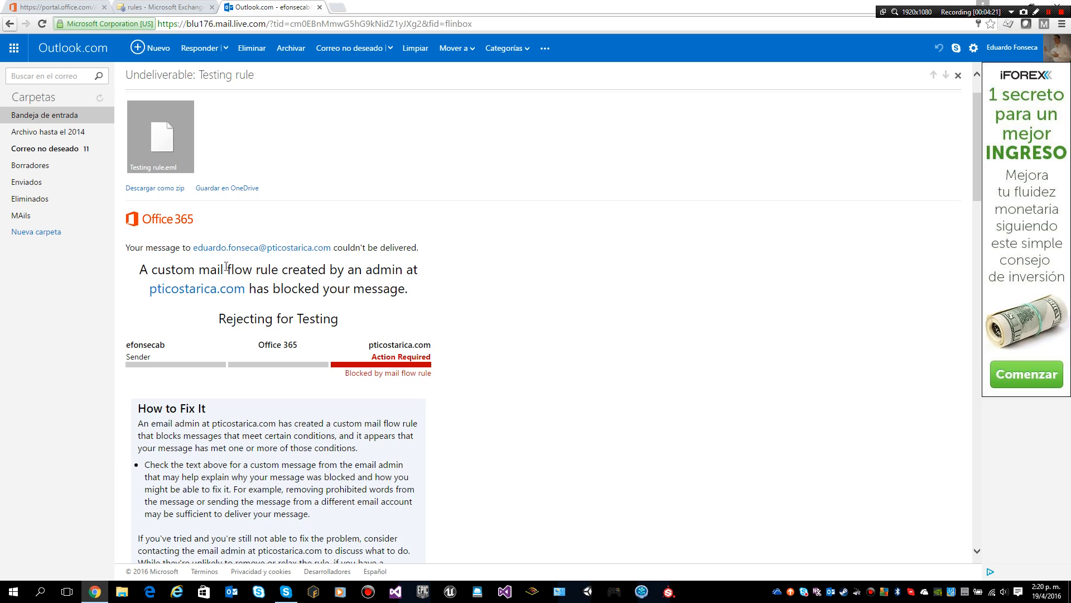
{"action": "mouse_move", "coordinate": [347, 268]}
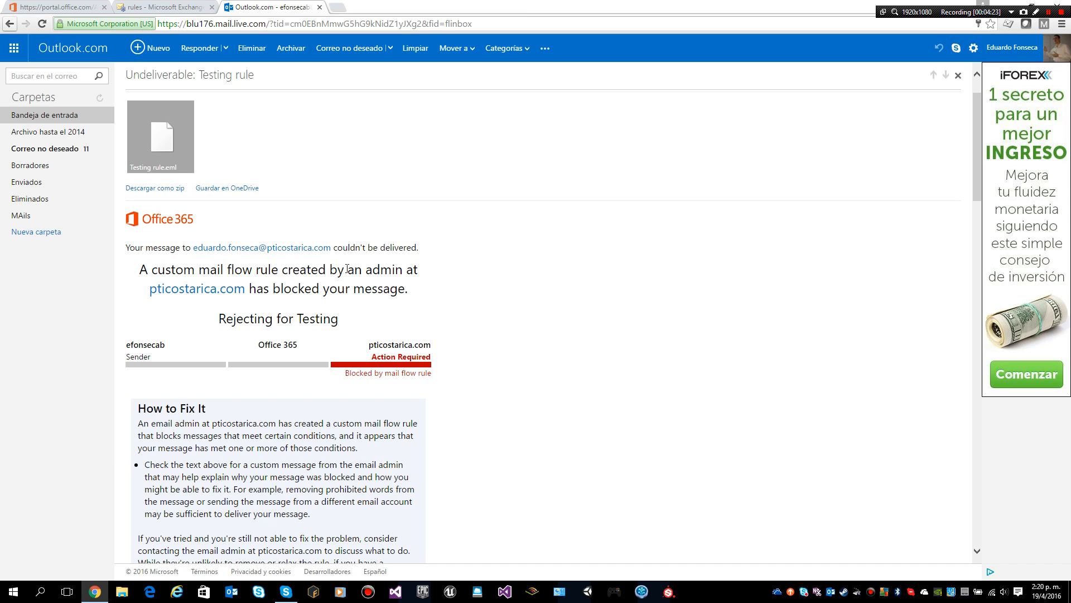
{"action": "mouse_move", "coordinate": [280, 288]}
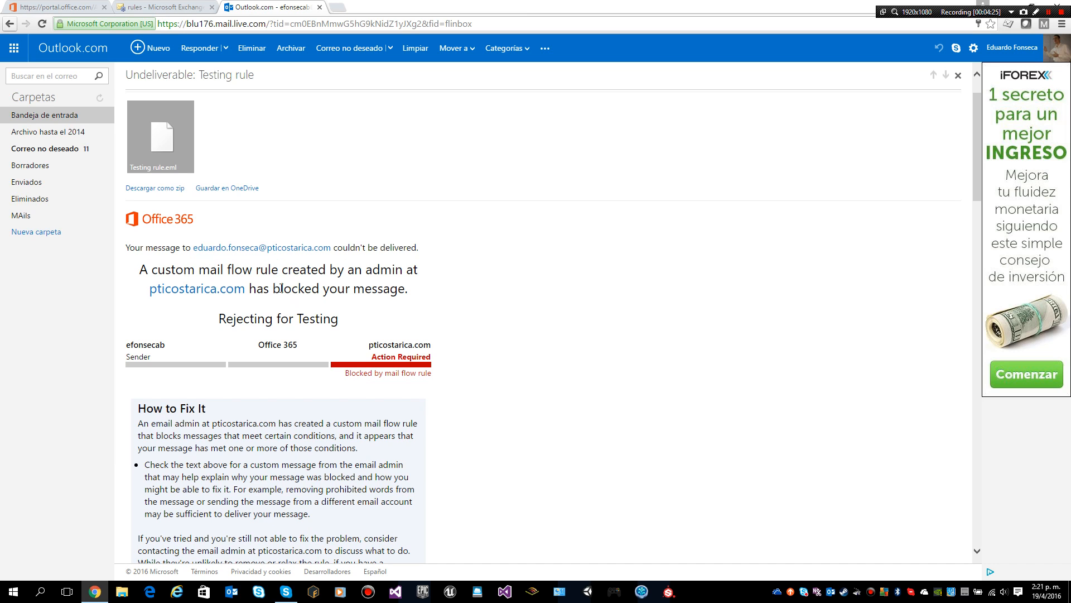
{"action": "mouse_move", "coordinate": [274, 289]}
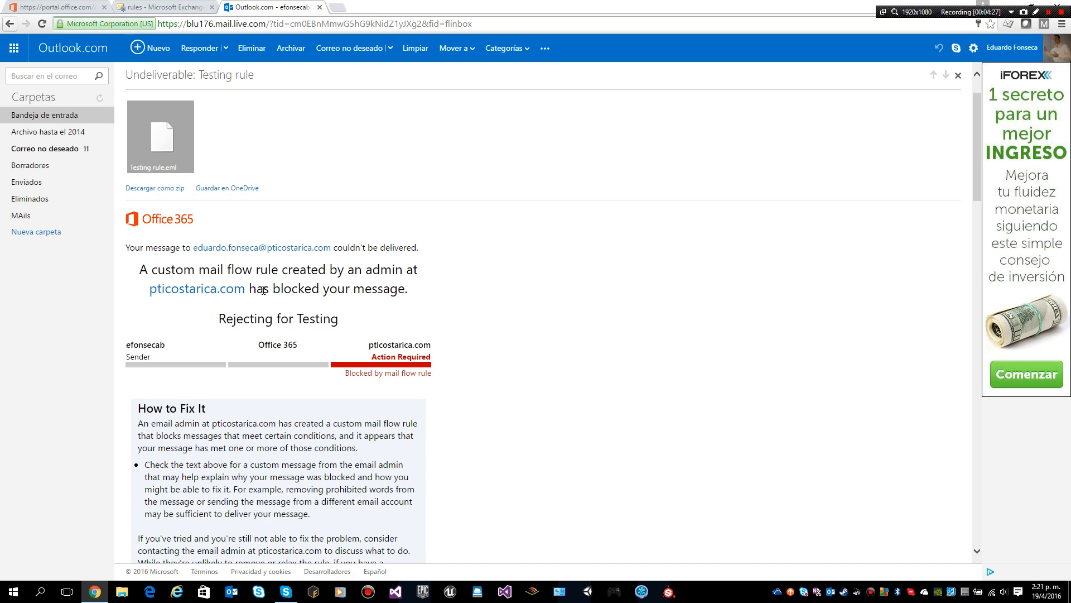